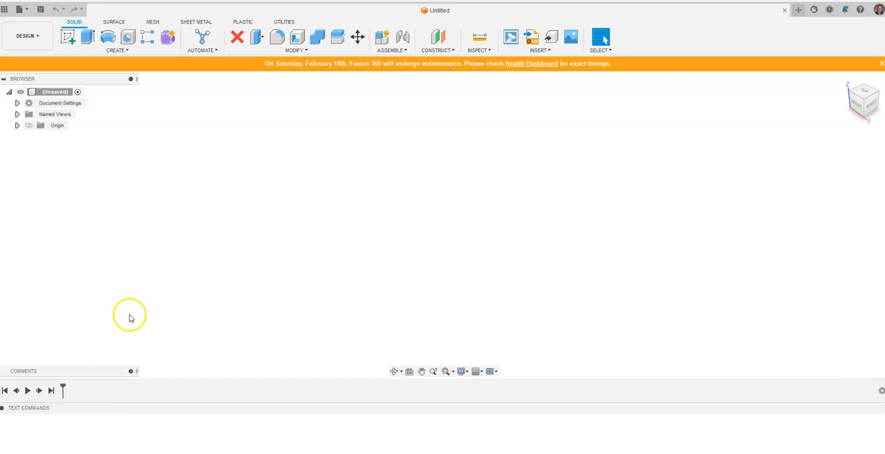
mouse_move(295, 183)
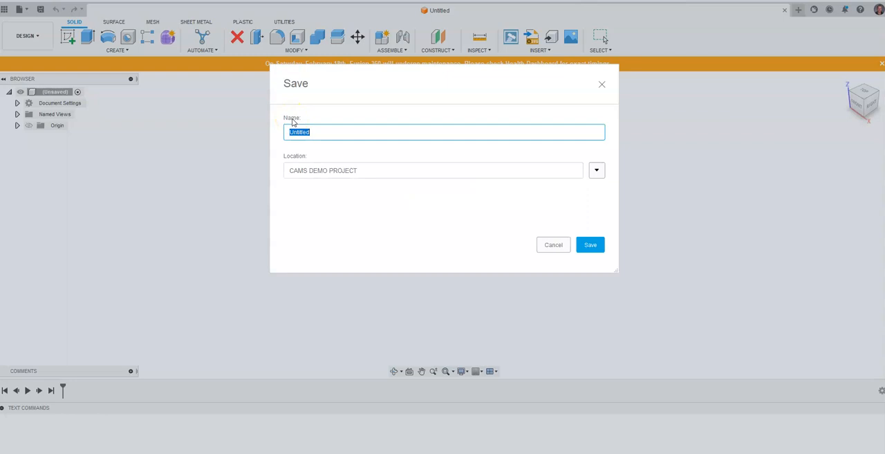
Step: Save the new design as 'CANTILEVER BEAM' and expand Document Settings to check units
type("CANTIL")
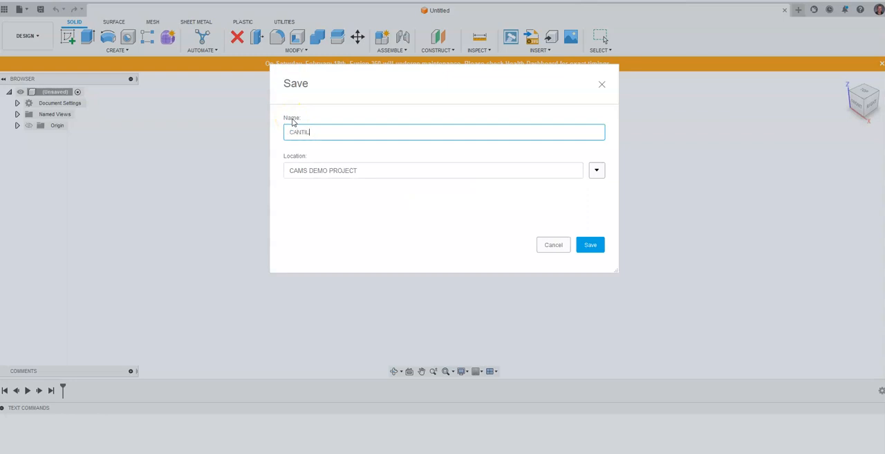
left_click(589, 244)
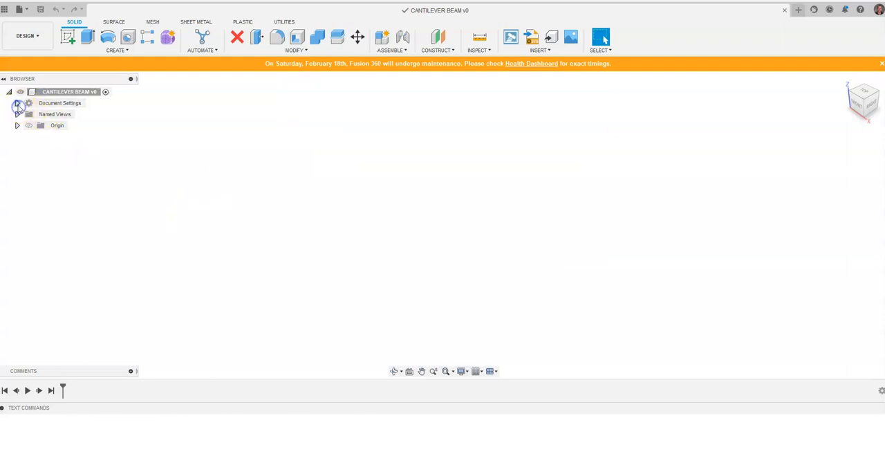
left_click(17, 102)
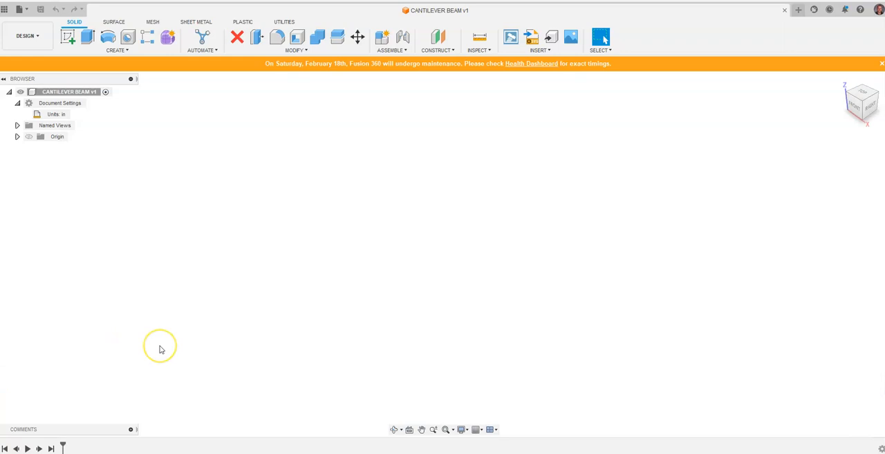
mouse_move(160, 349)
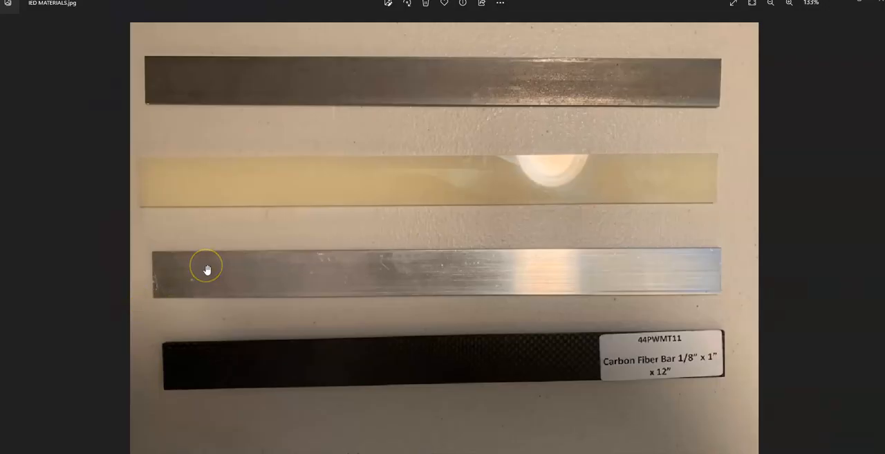
mouse_move(285, 95)
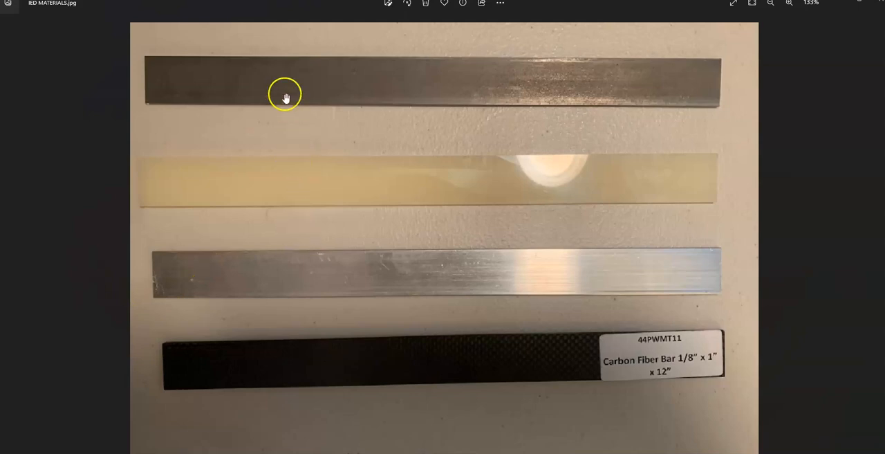
mouse_move(217, 69)
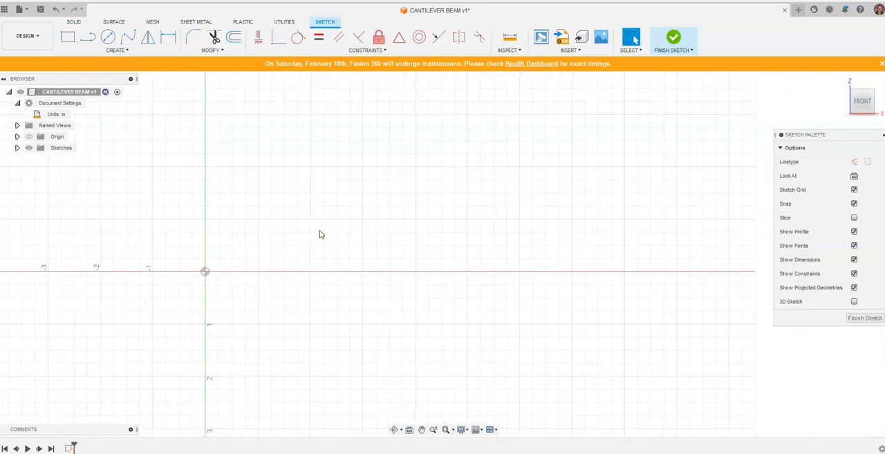
Step: Sketch a 12 in by 1/8 in rectangle and extrude it into a solid bar
left_click(68, 38)
type("12")
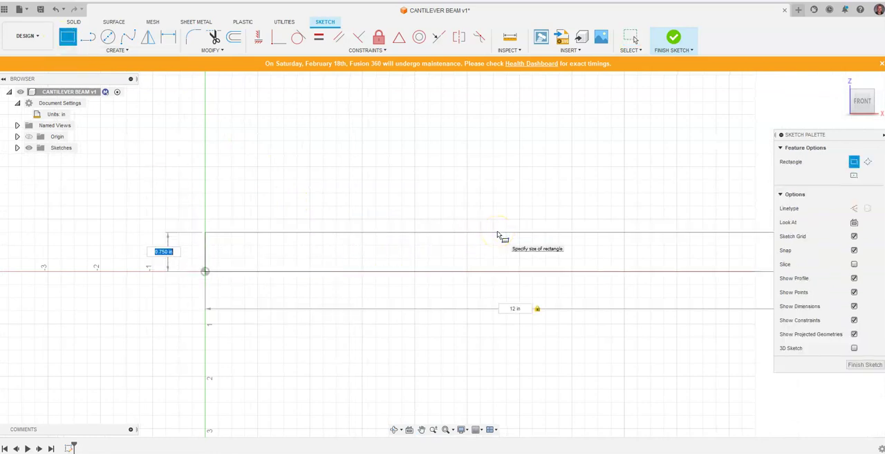
type("1/8")
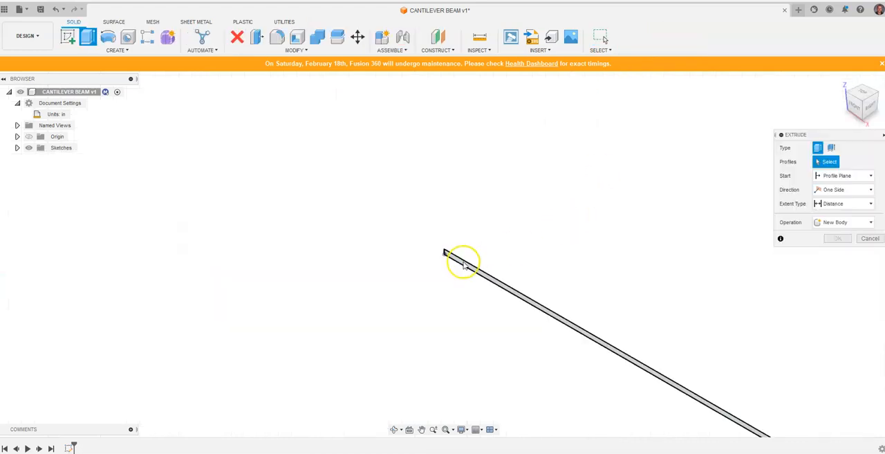
left_click(459, 263)
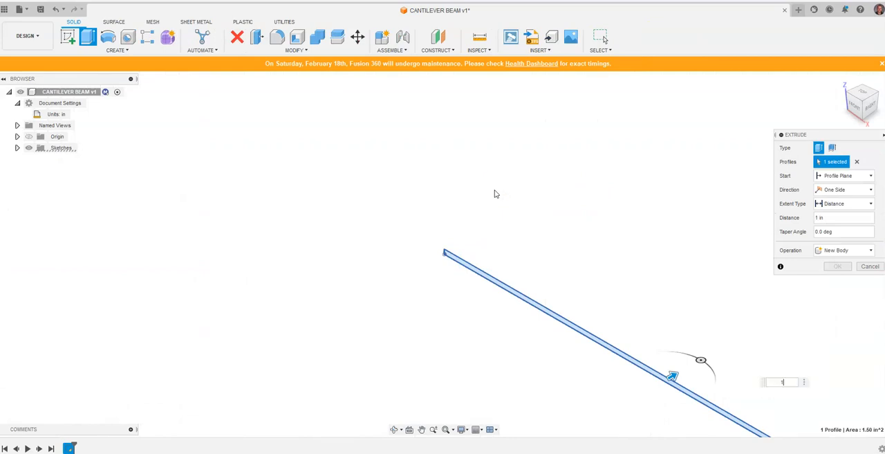
left_click(838, 266)
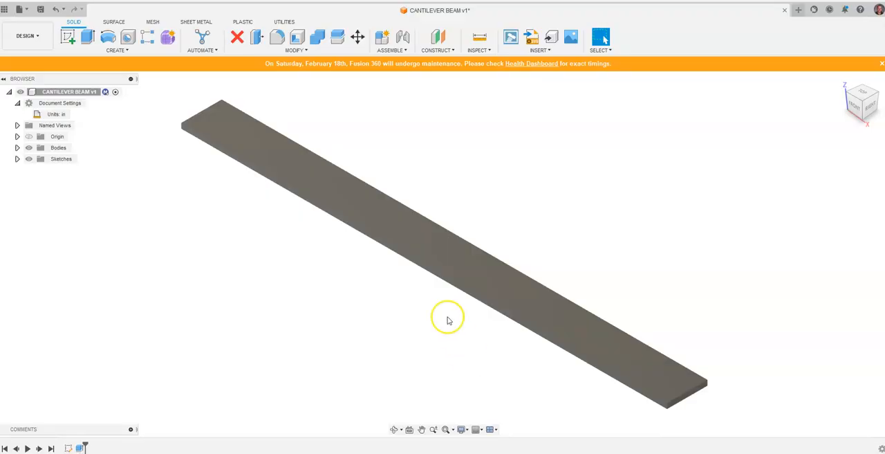
Step: Apply ABS Plastic from the Physical Material library's Plastic folder to the beam body
left_click_drag(448, 318, 577, 200)
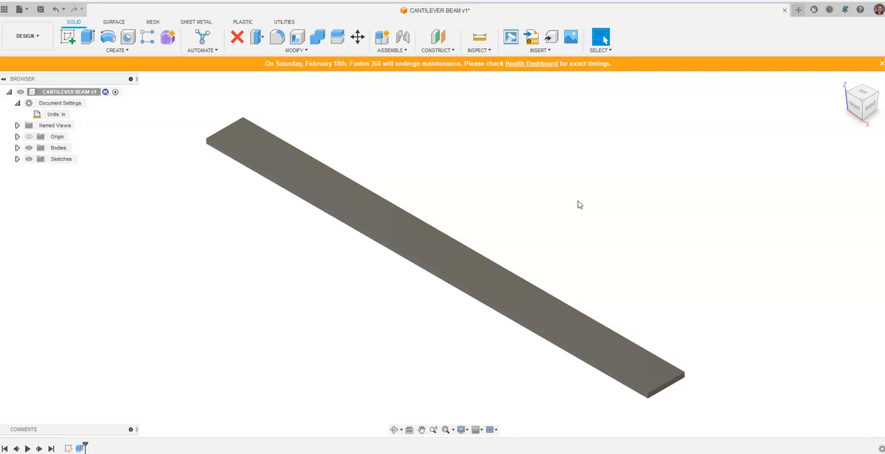
mouse_move(597, 196)
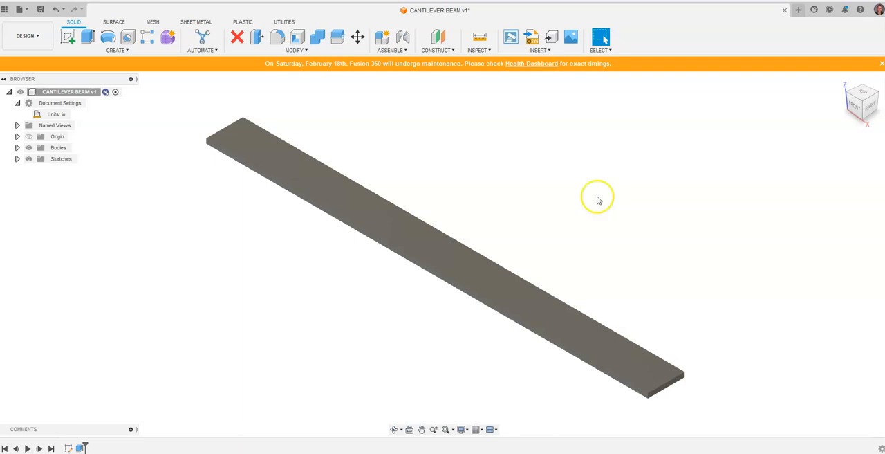
mouse_move(301, 176)
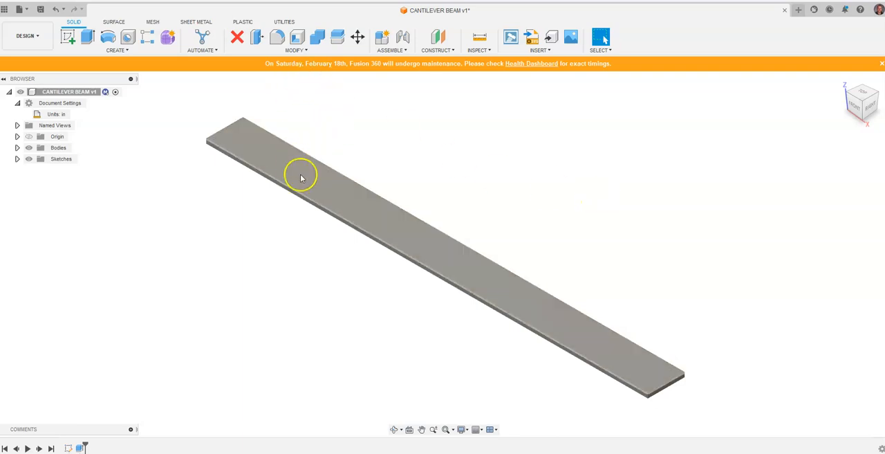
left_click(294, 50)
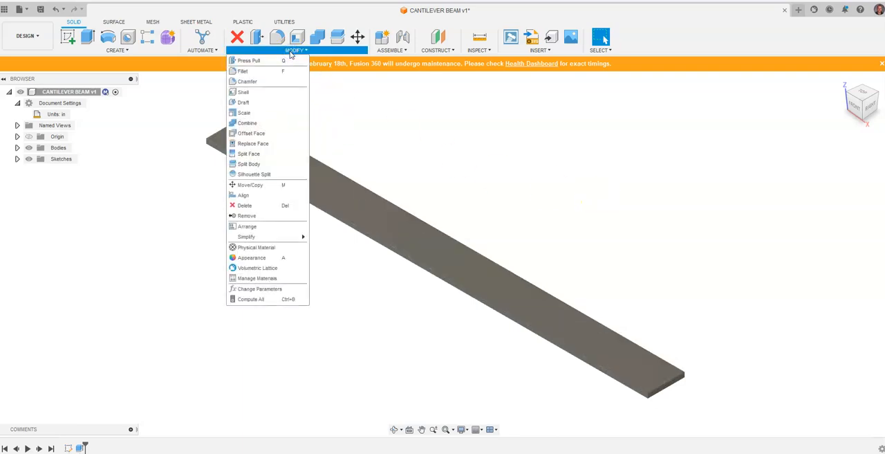
left_click(703, 152)
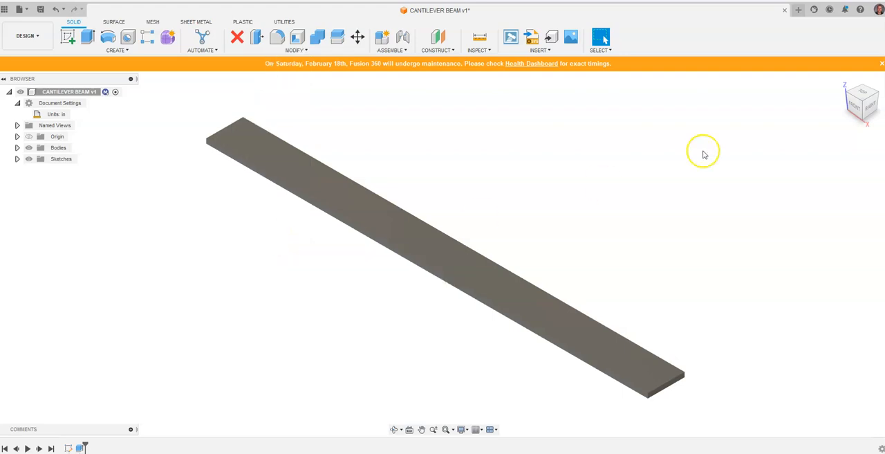
mouse_move(704, 154)
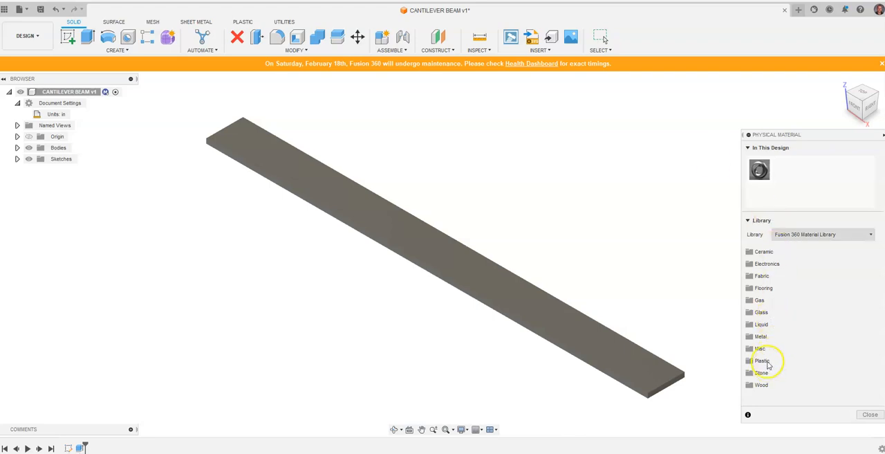
left_click(762, 360)
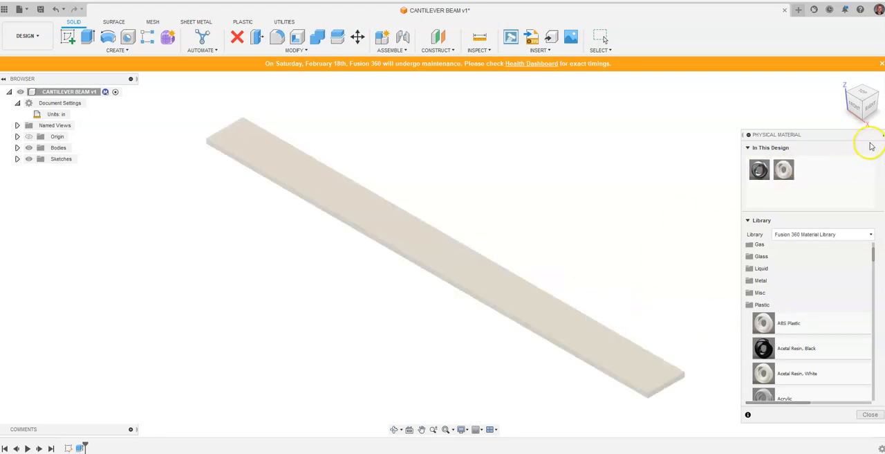
left_click(869, 414)
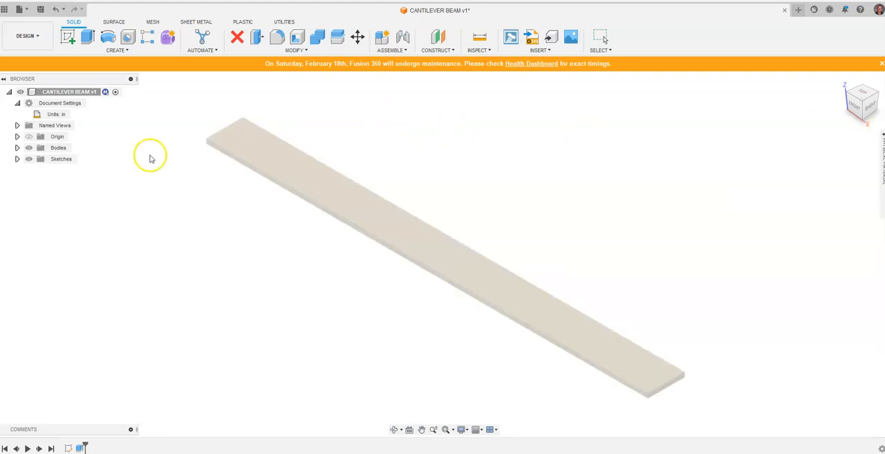
mouse_move(147, 182)
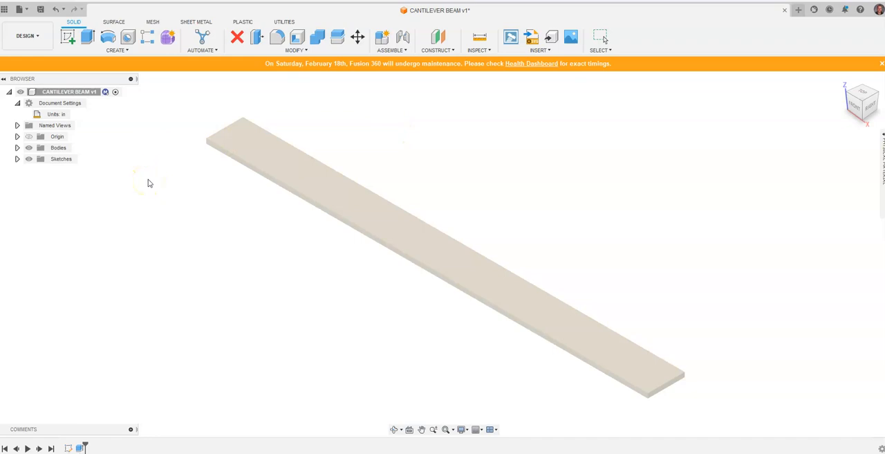
mouse_move(171, 86)
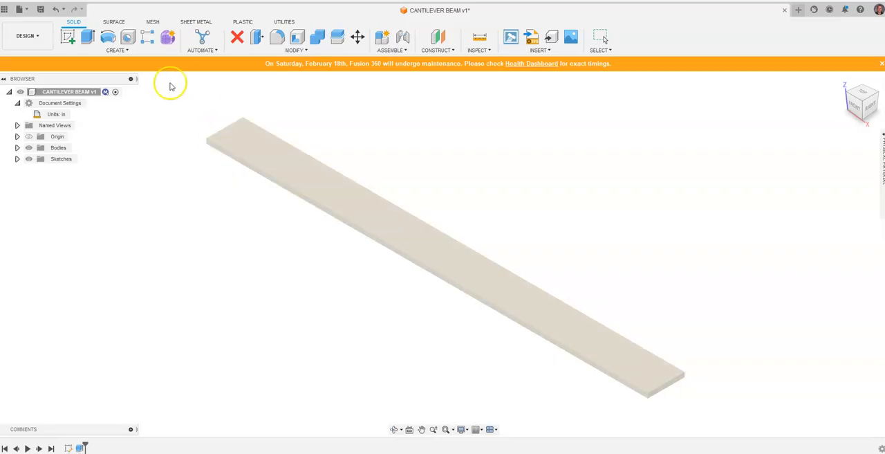
Step: Switch to the Simulation workspace and create a new Static Stress study
left_click(26, 35)
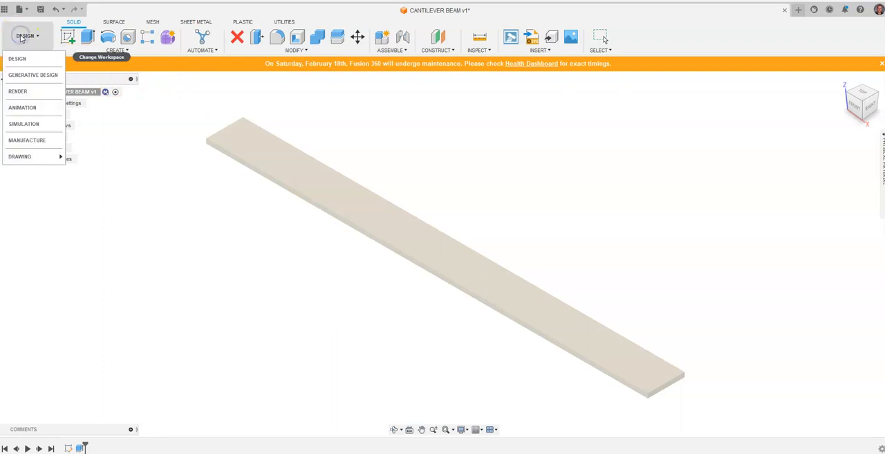
mouse_move(23, 124)
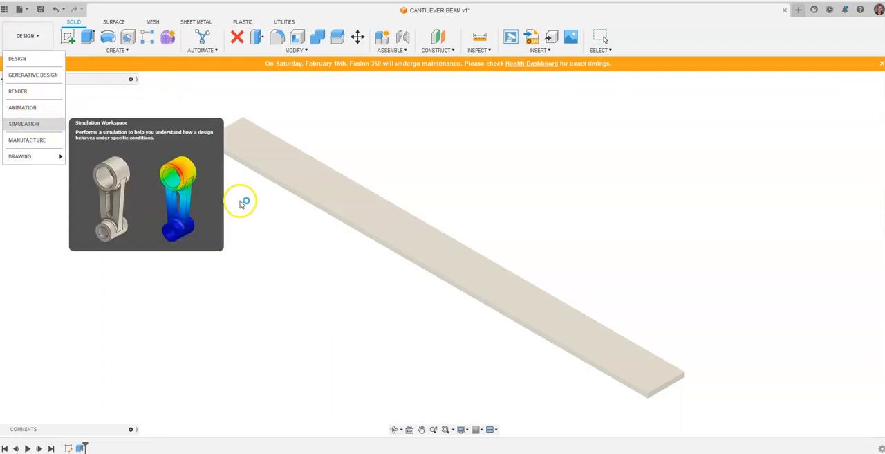
left_click(24, 124)
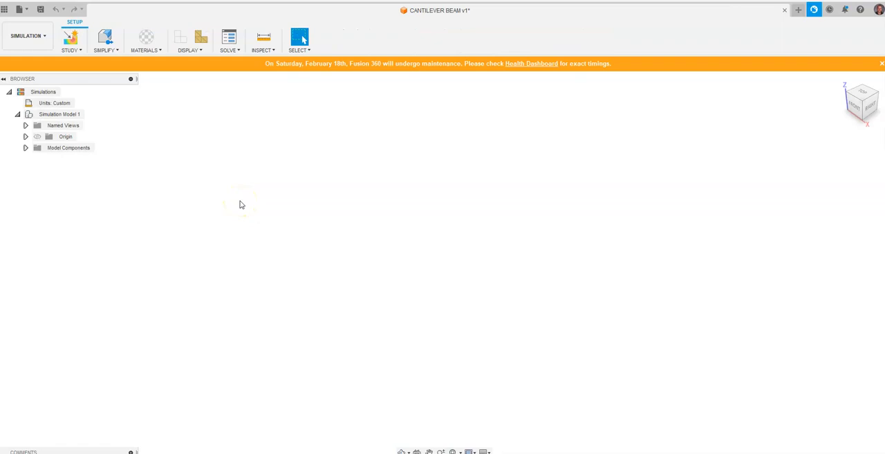
left_click(69, 40)
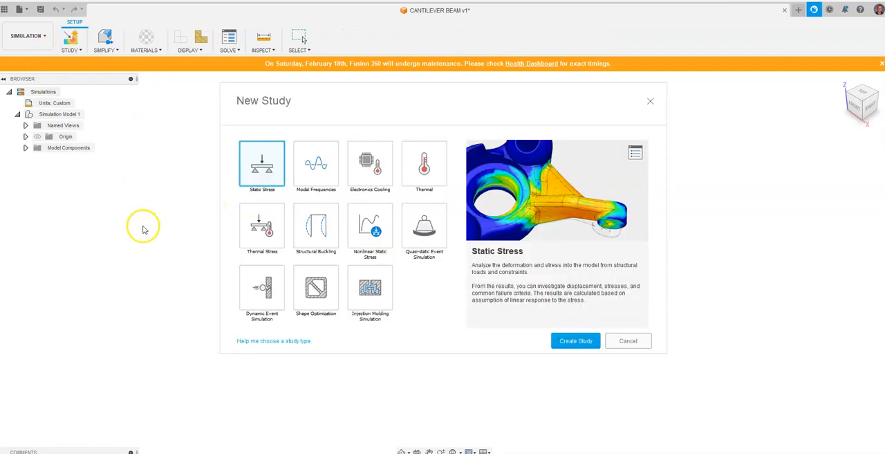
mouse_move(289, 300)
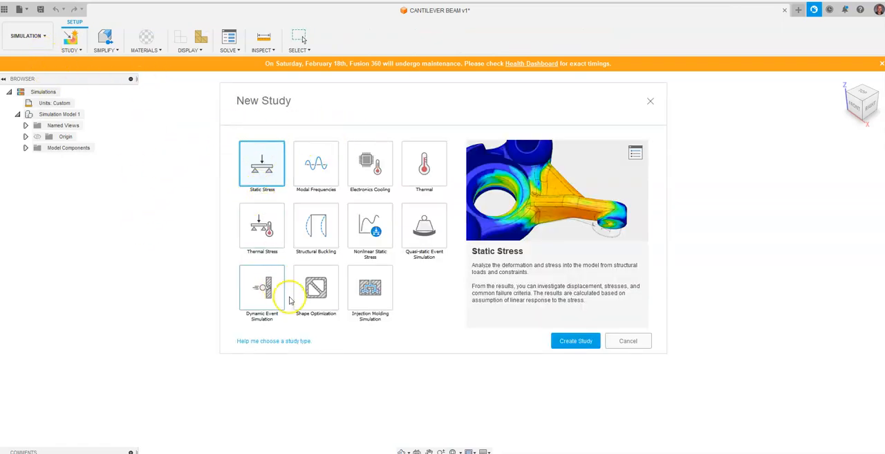
mouse_move(316, 225)
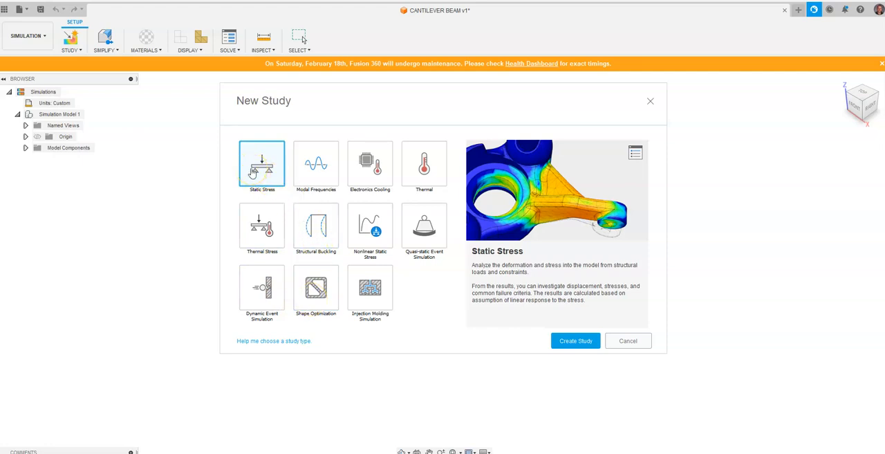
mouse_move(370, 228)
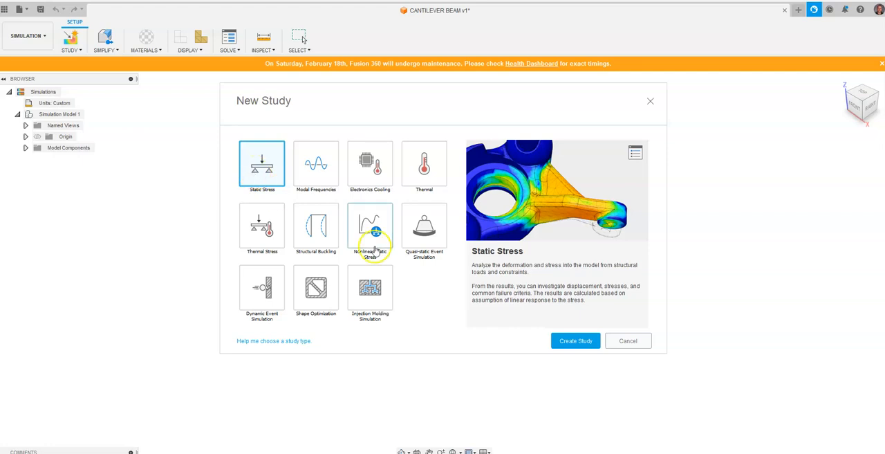
left_click(574, 340)
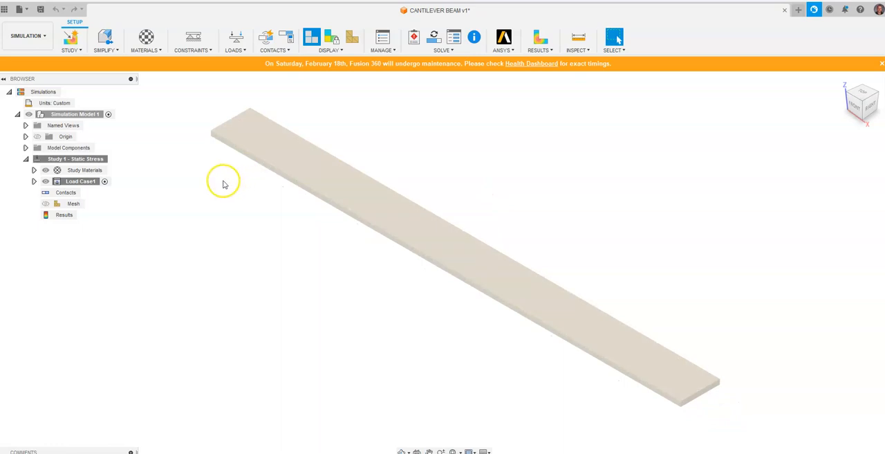
mouse_move(763, 152)
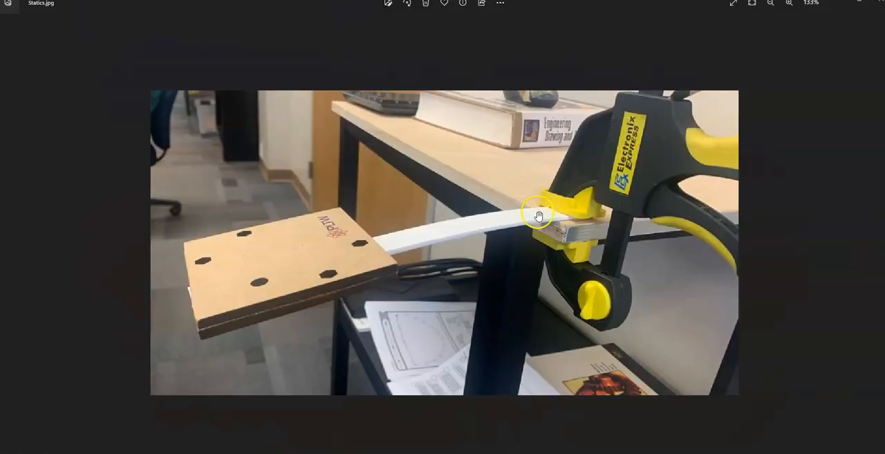
mouse_move(416, 237)
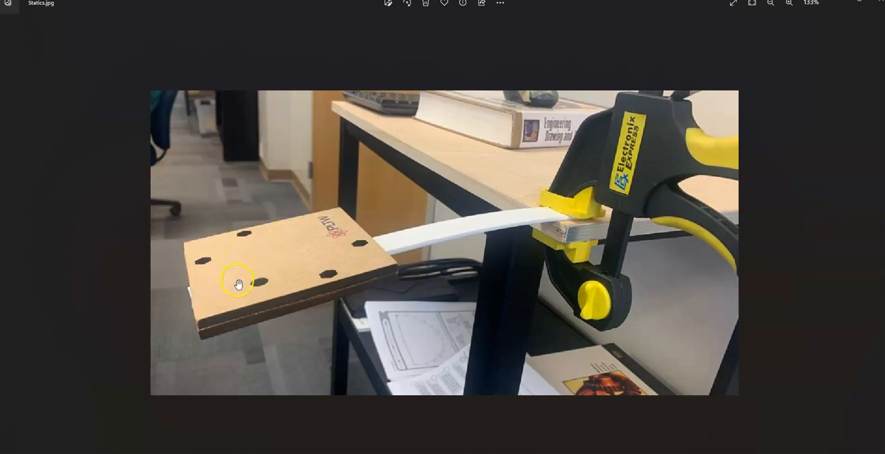
mouse_move(261, 278)
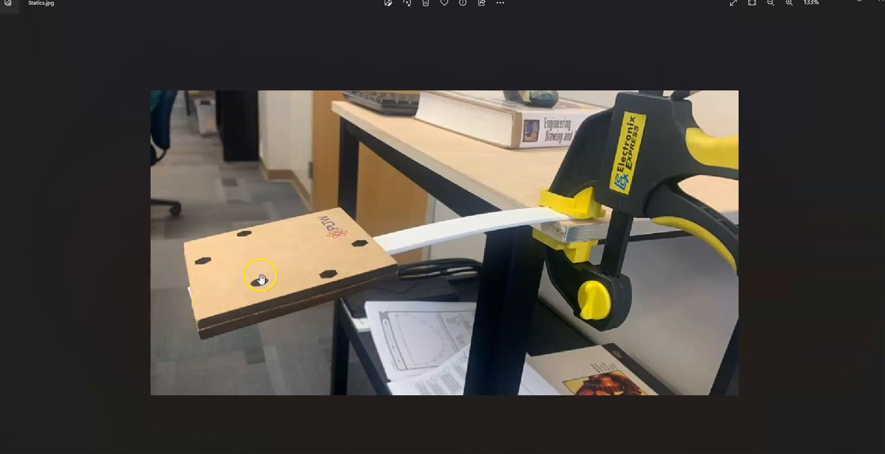
mouse_move(241, 211)
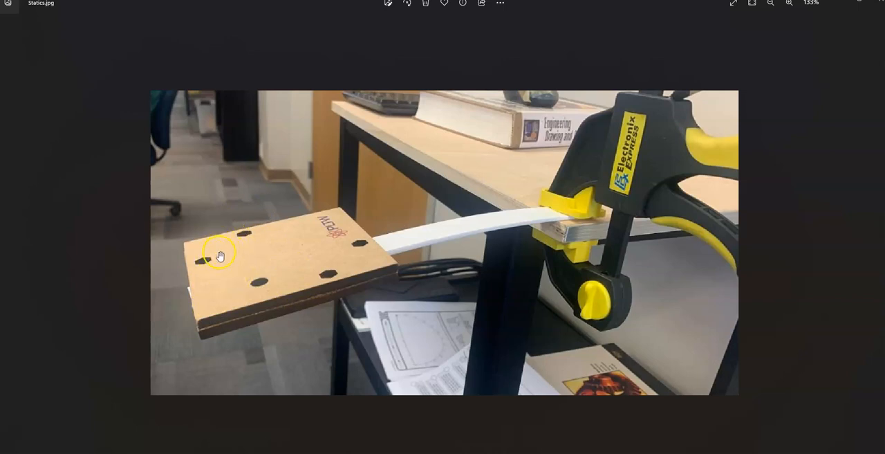
mouse_move(268, 249)
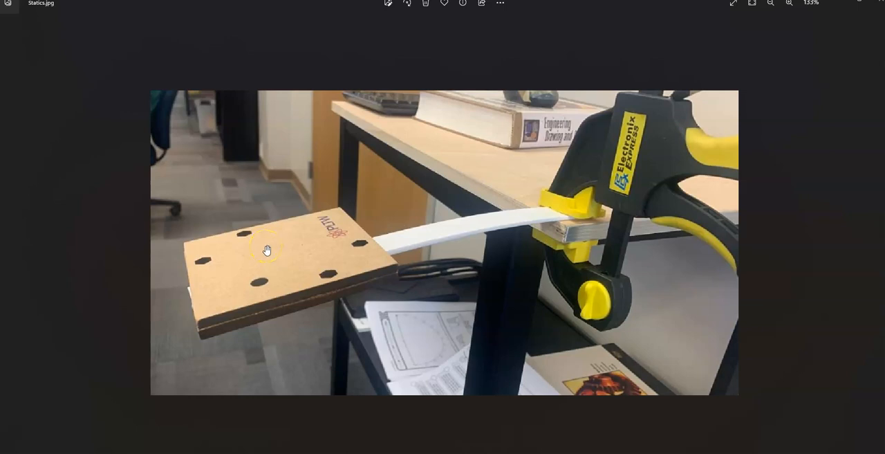
mouse_move(385, 246)
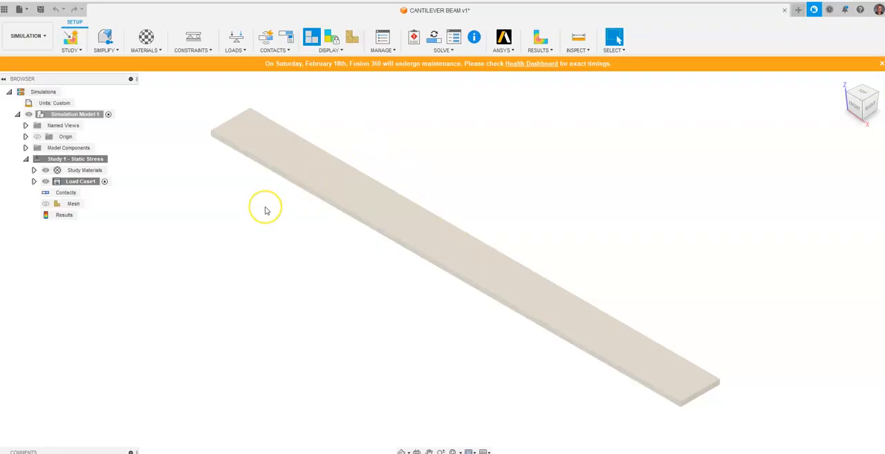
mouse_move(847, 112)
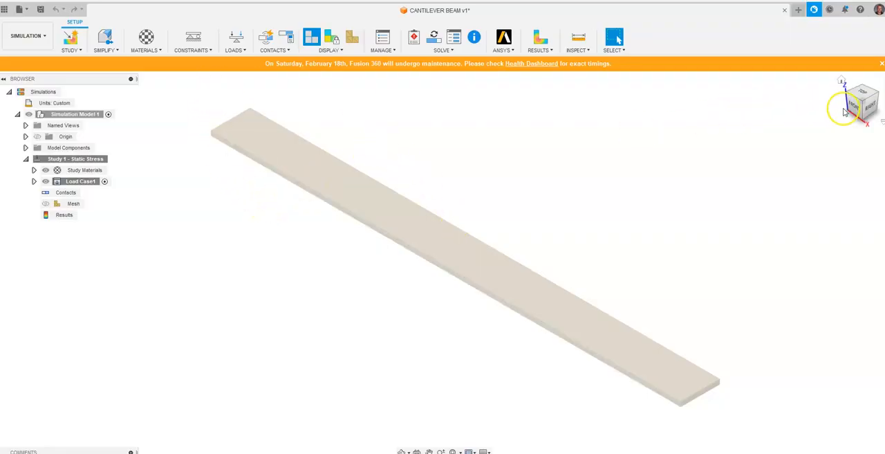
Step: Add a Fixed structural constraint to the beam's short end face
left_click(862, 101)
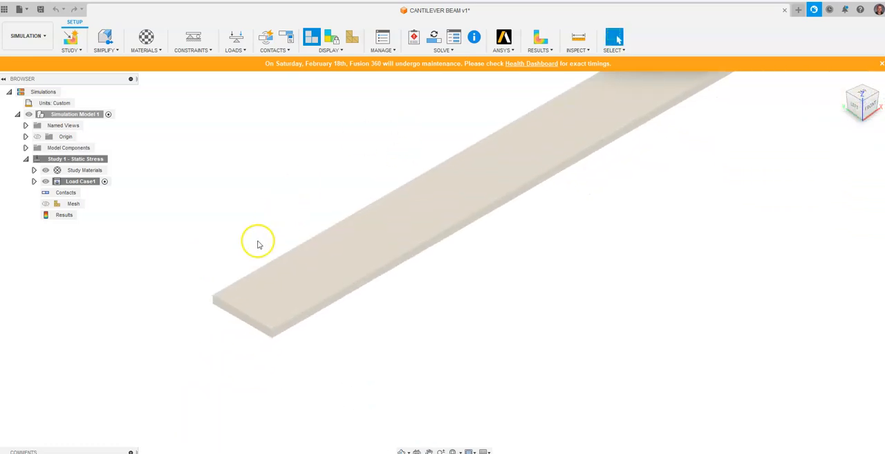
mouse_move(201, 50)
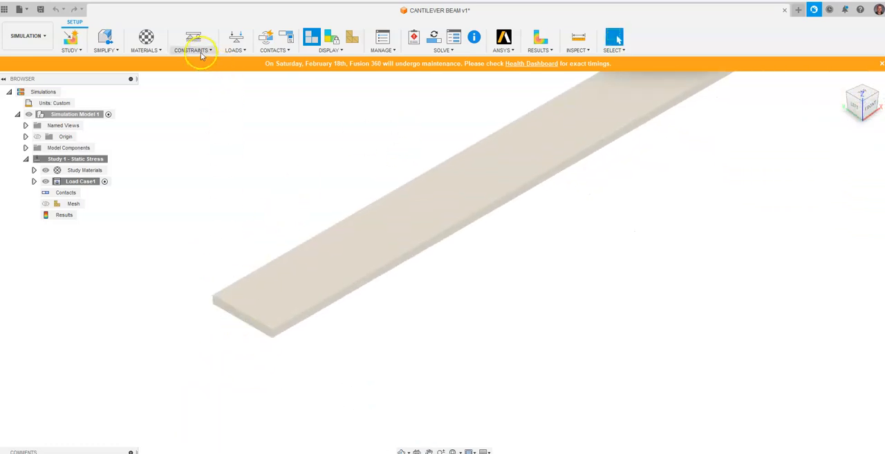
left_click(193, 38)
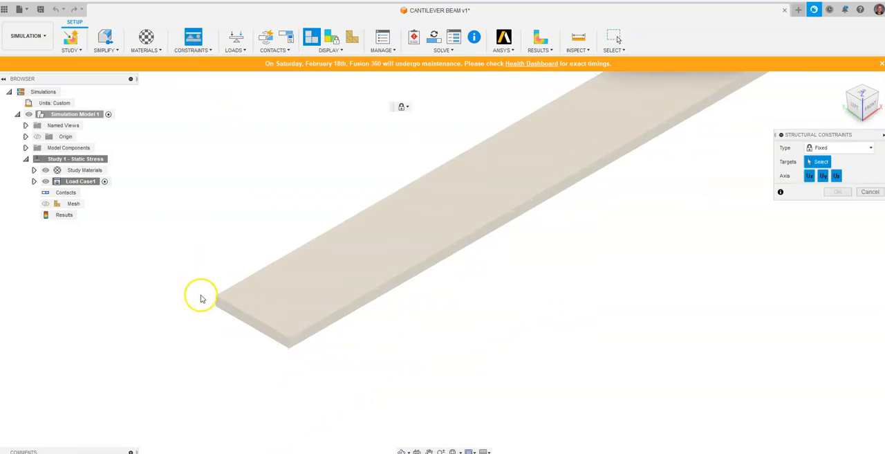
left_click(269, 324)
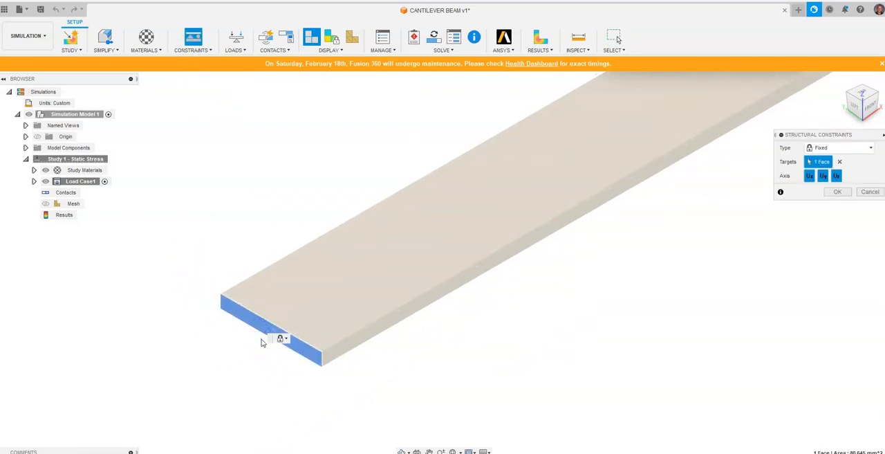
left_click_drag(261, 343, 332, 408)
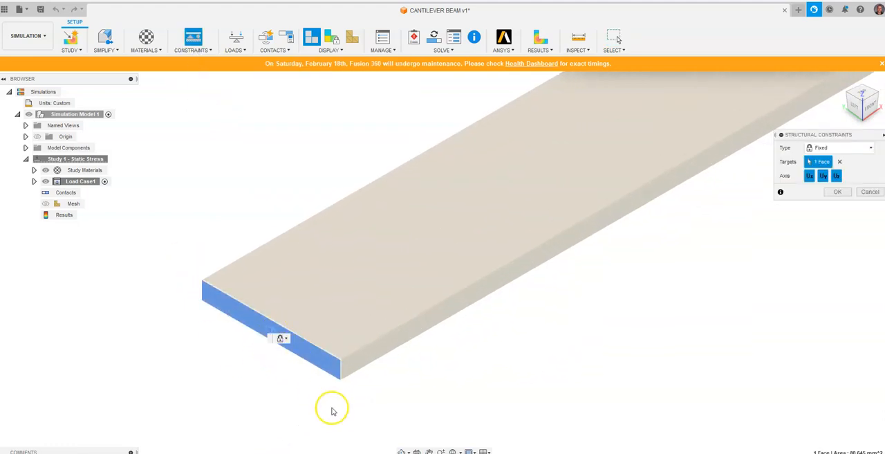
mouse_move(348, 406)
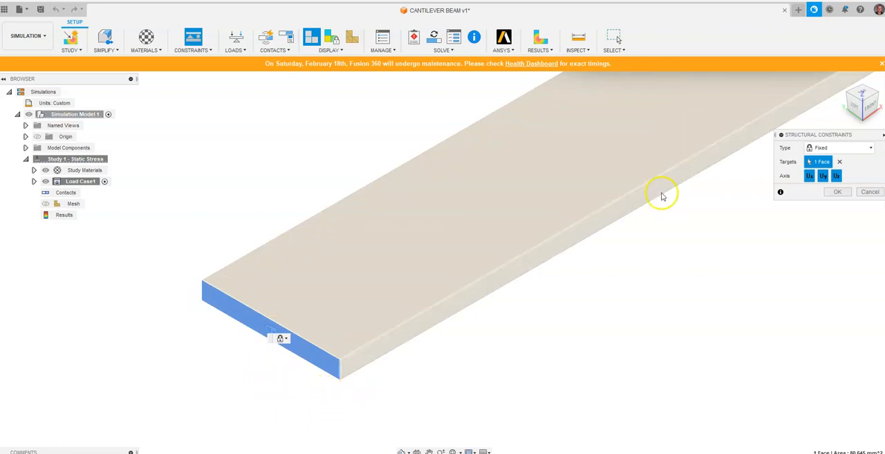
left_click(838, 192)
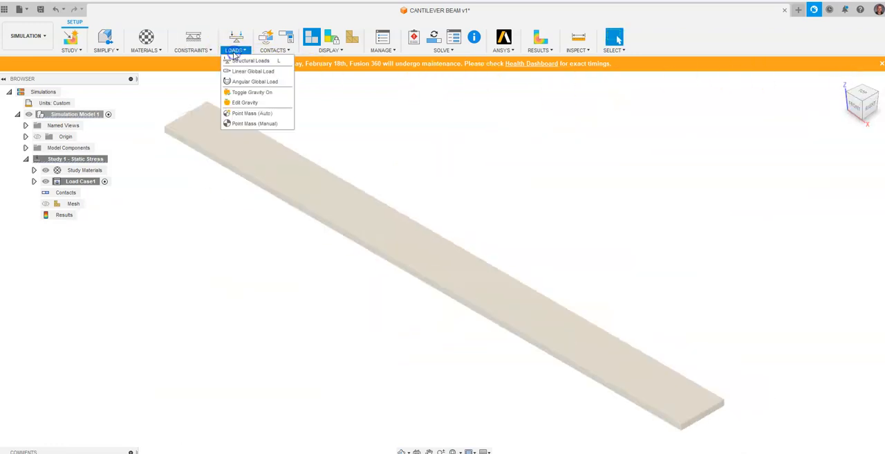
Step: Apply a 1200 lbforce structural force load to the beam's top face
left_click(251, 60)
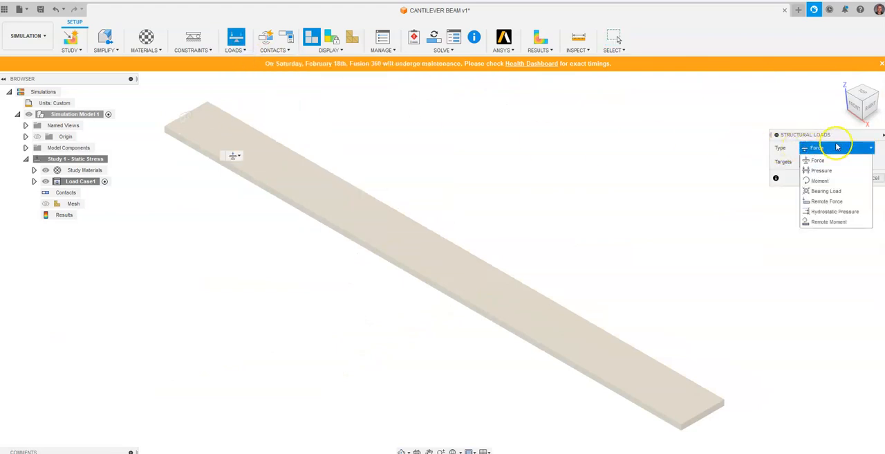
left_click(817, 148)
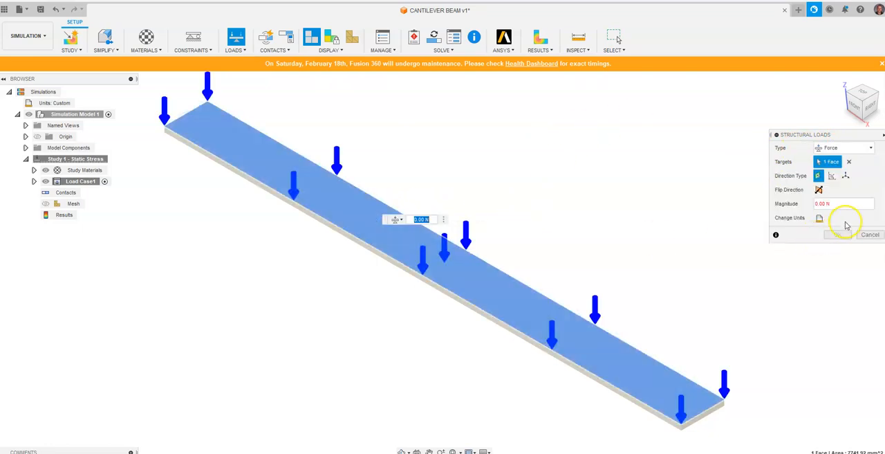
mouse_move(838, 228)
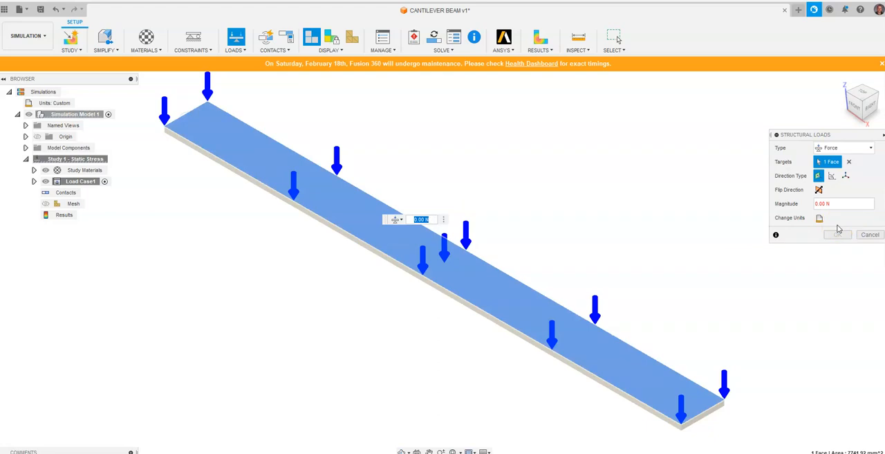
mouse_move(837, 218)
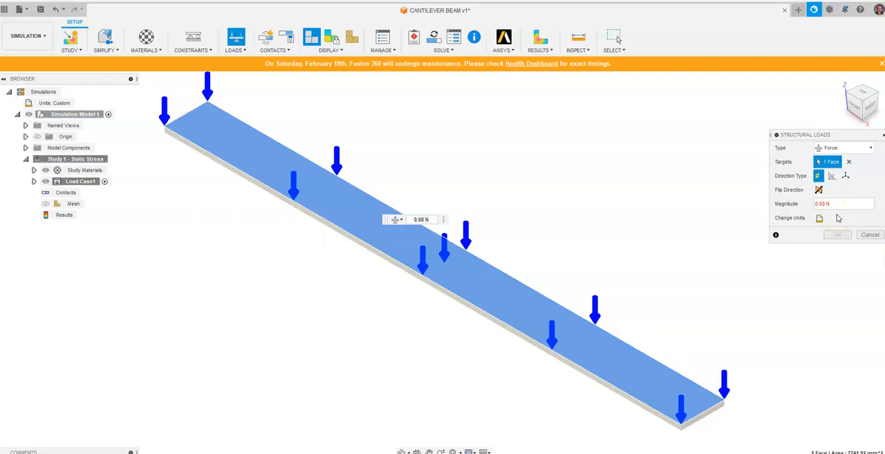
left_click(819, 218)
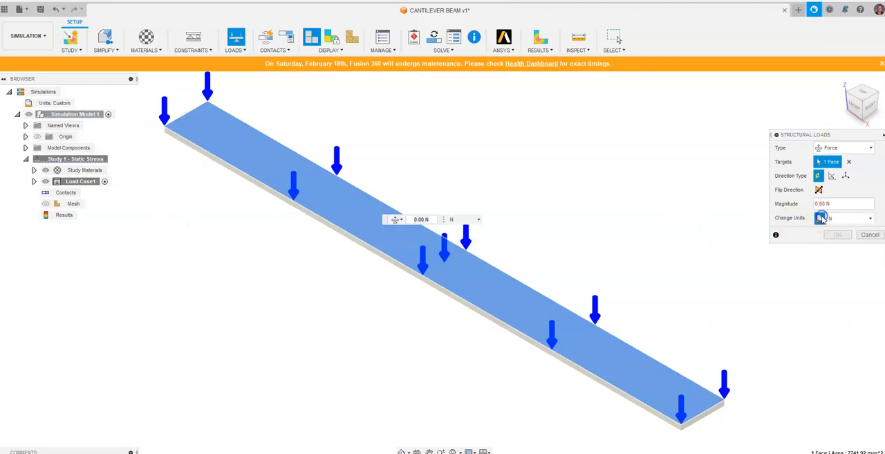
left_click(869, 218)
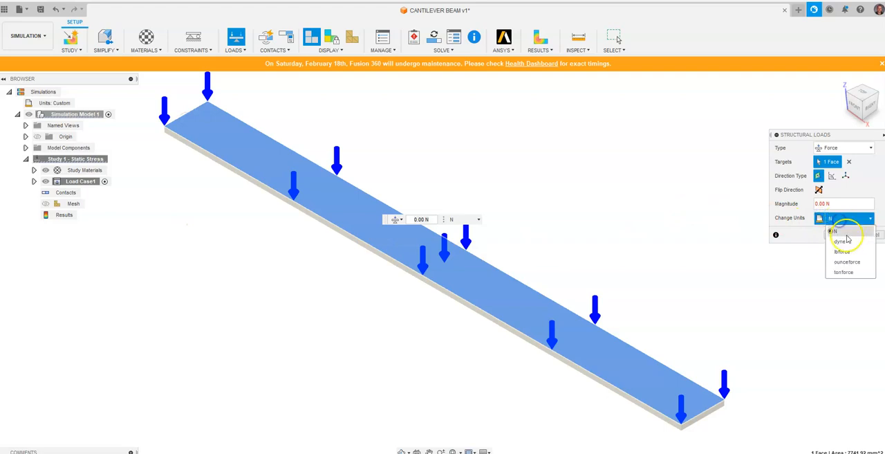
left_click(841, 251)
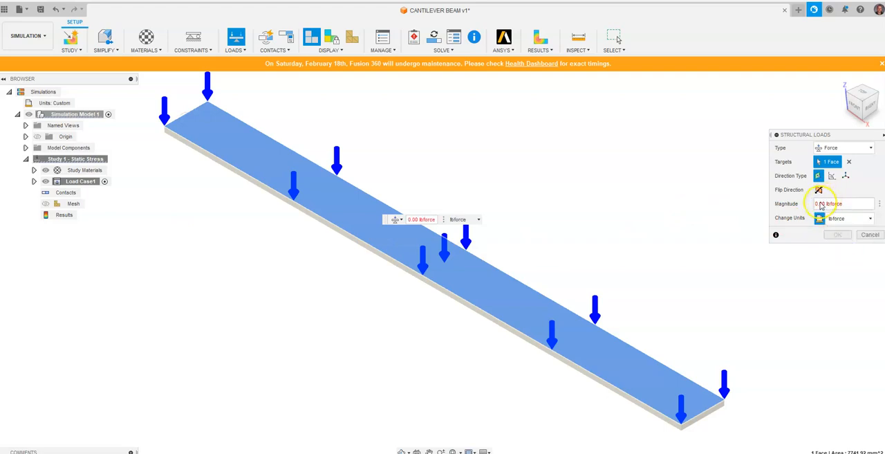
left_click(830, 203)
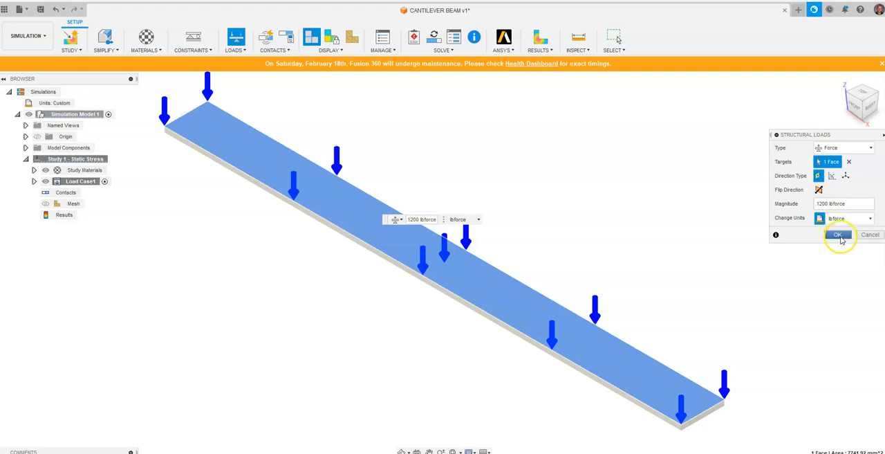
left_click(837, 235)
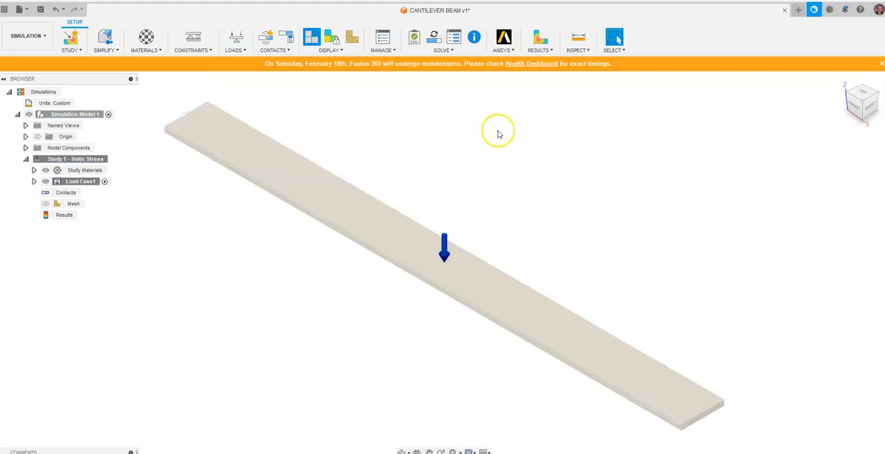
mouse_move(185, 121)
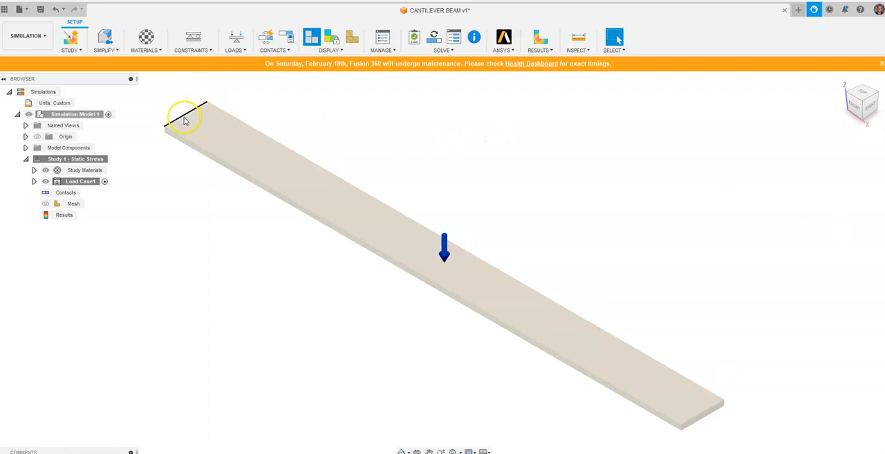
mouse_move(236, 38)
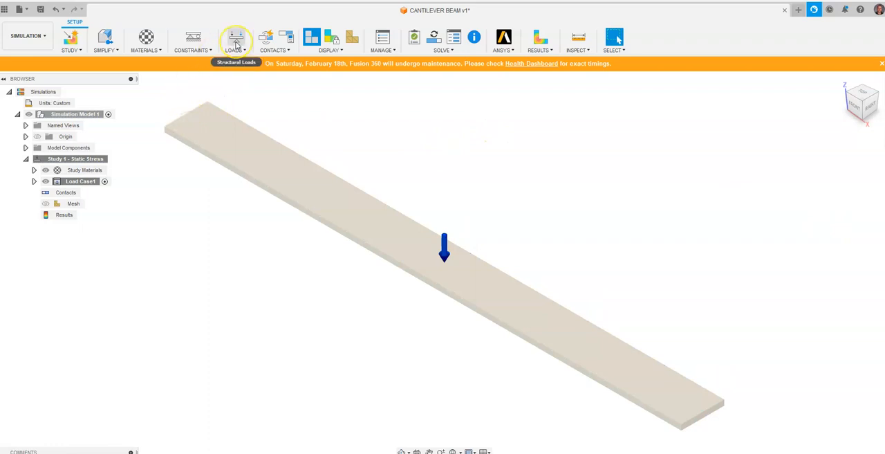
mouse_move(454, 36)
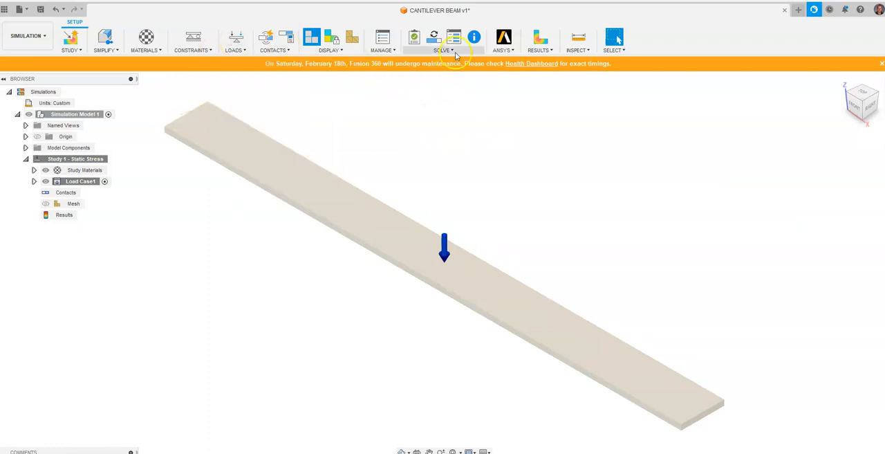
Step: Submit Study 1 - Static Stress for solving from the Solve dialog
left_click(442, 40)
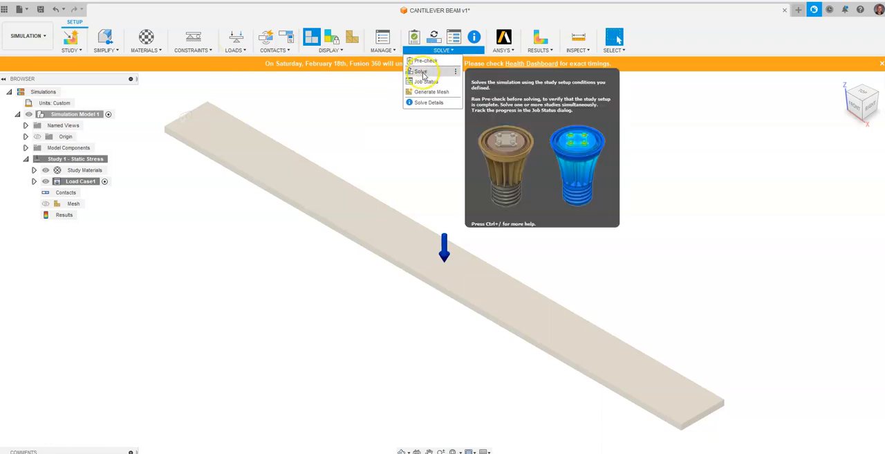
mouse_move(303, 130)
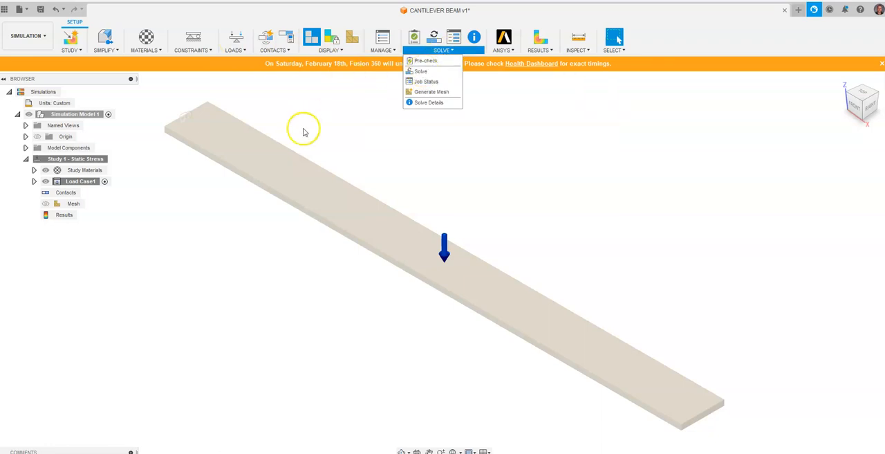
mouse_move(436, 71)
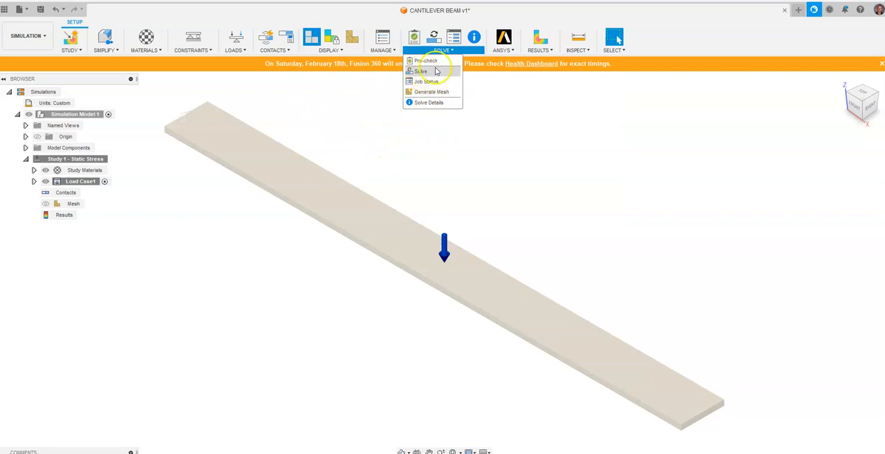
mouse_move(572, 94)
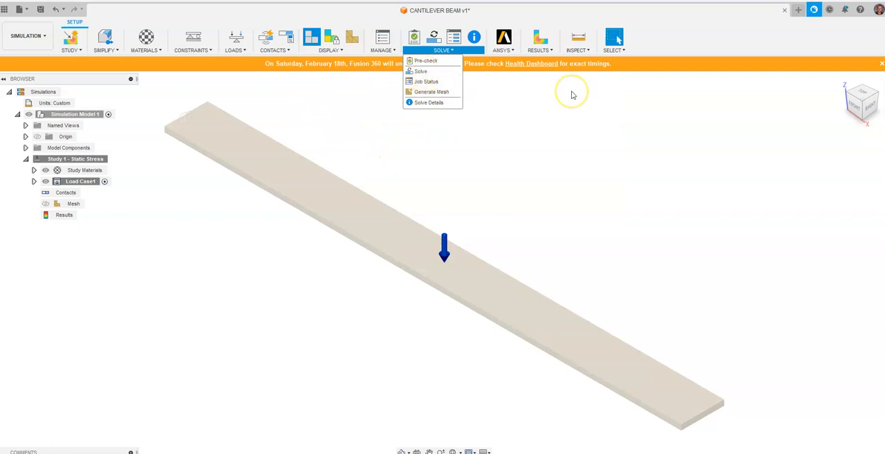
left_click(450, 72)
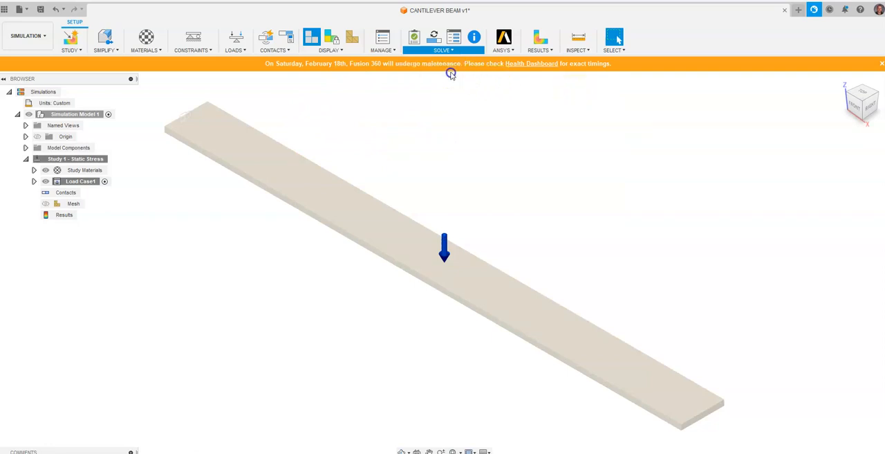
left_click(433, 37)
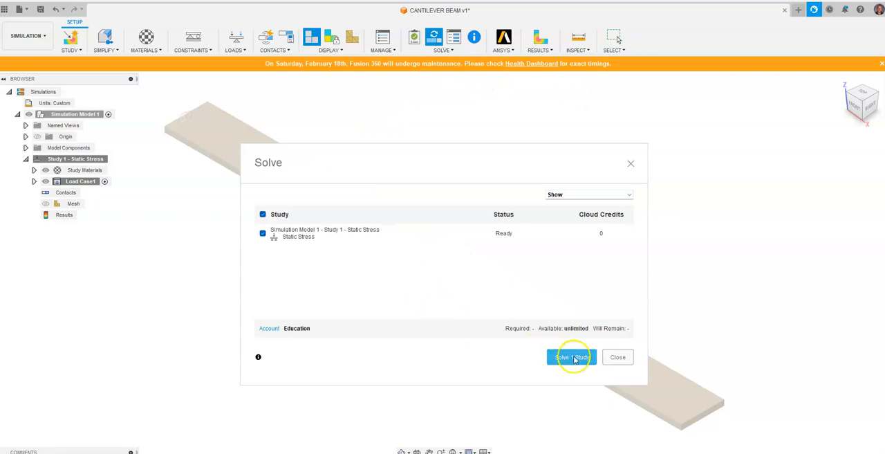
mouse_move(269, 405)
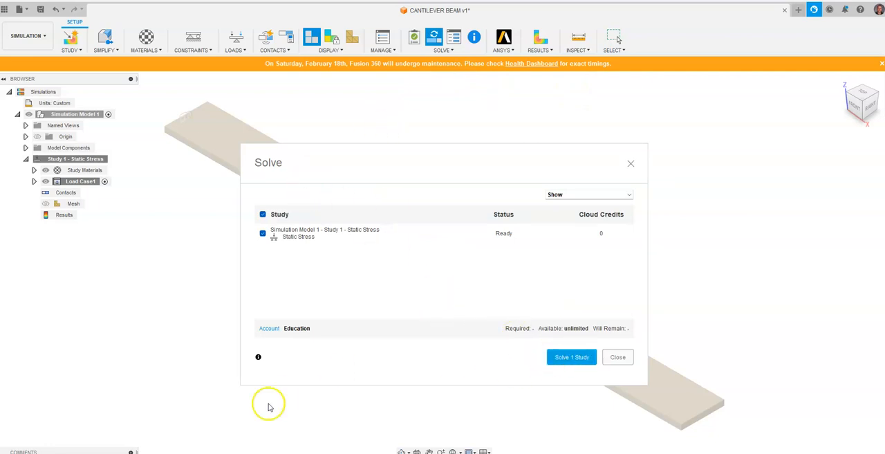
mouse_move(495, 244)
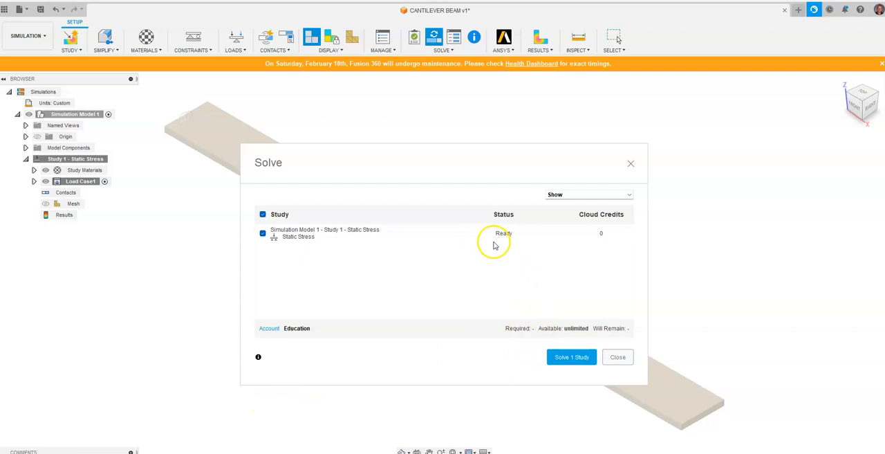
left_click(617, 356)
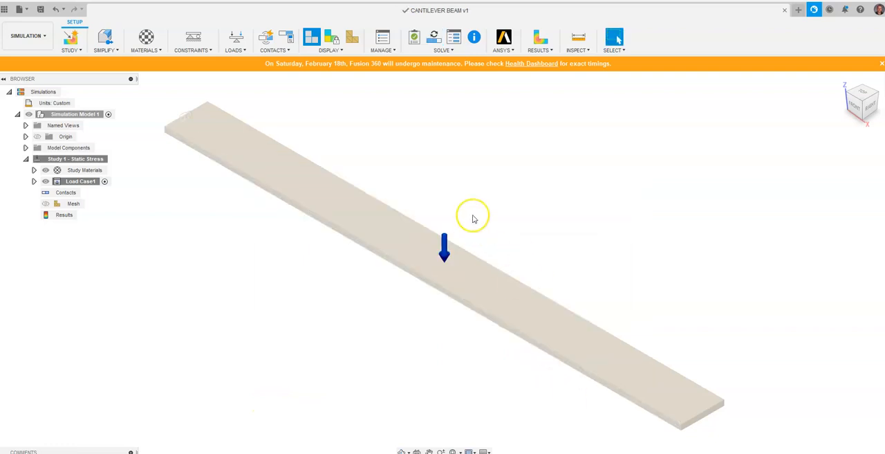
left_click(443, 38)
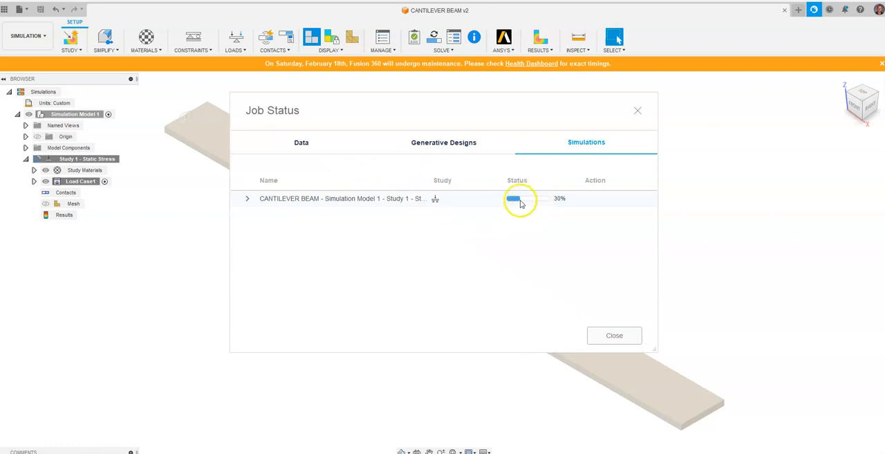
mouse_move(203, 293)
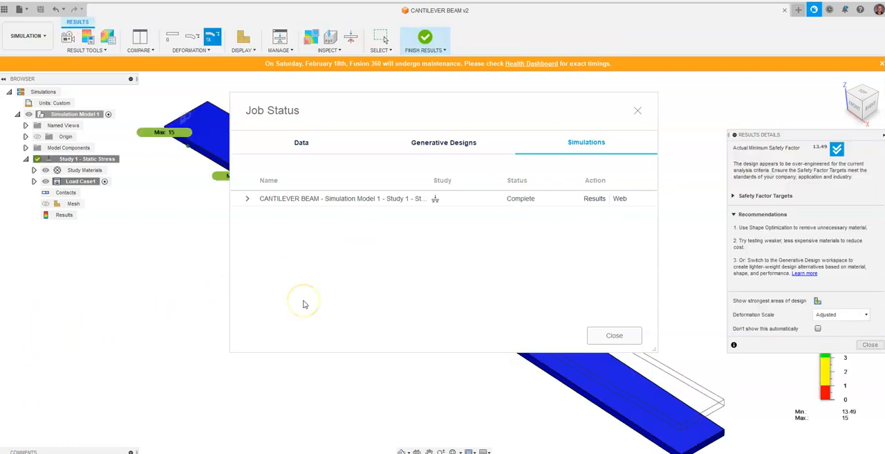
mouse_move(303, 303)
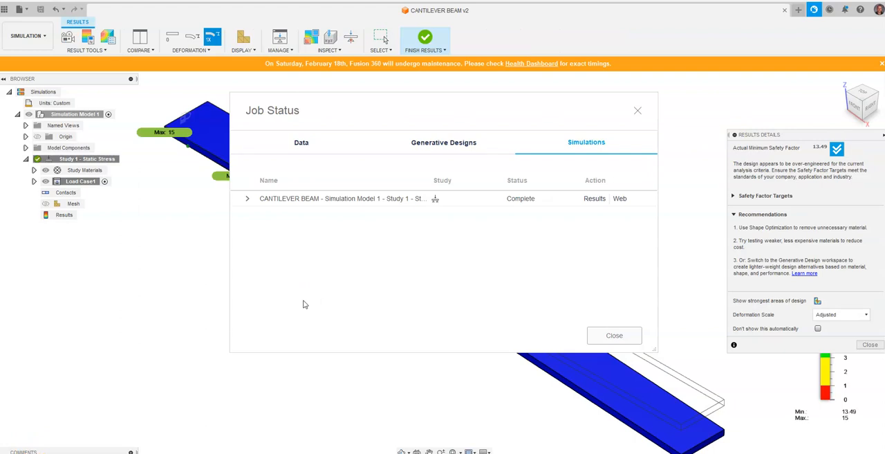
mouse_move(586, 142)
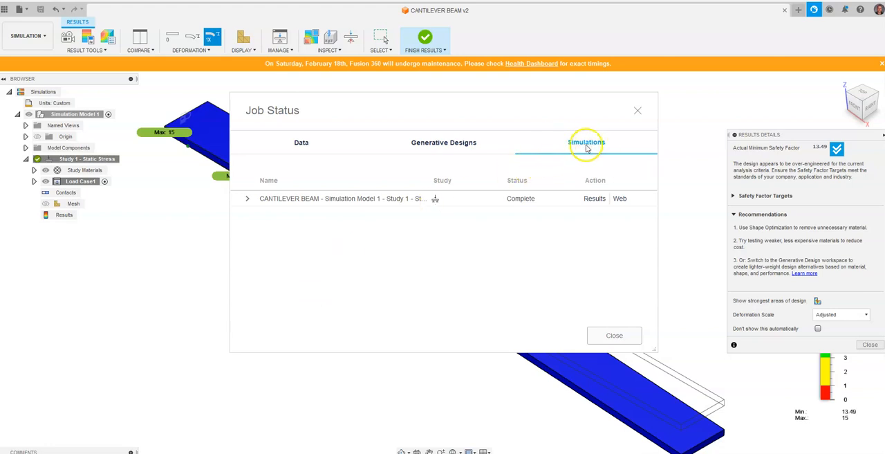
mouse_move(536, 255)
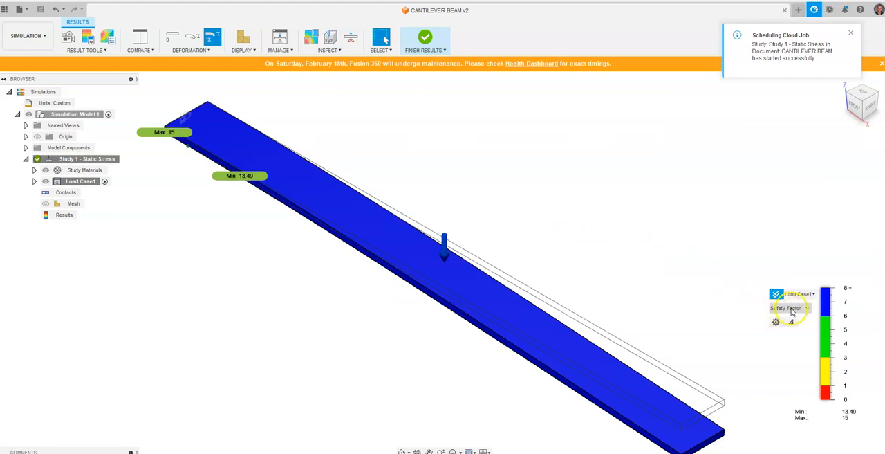
mouse_move(298, 181)
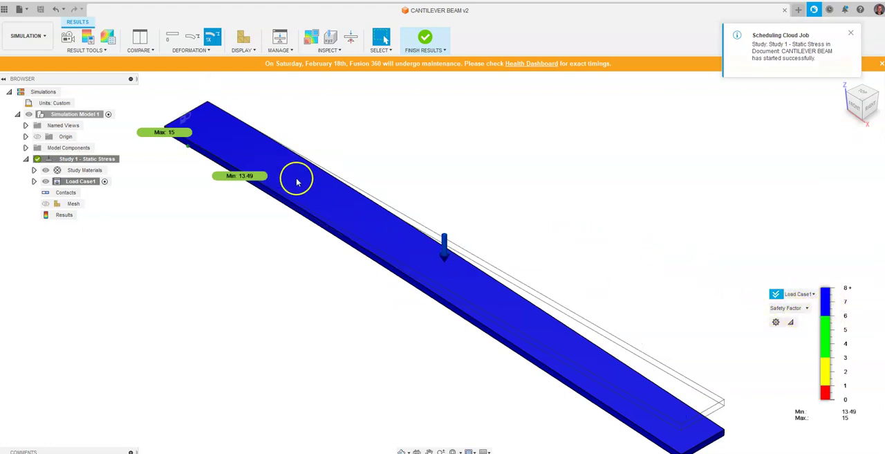
mouse_move(804, 112)
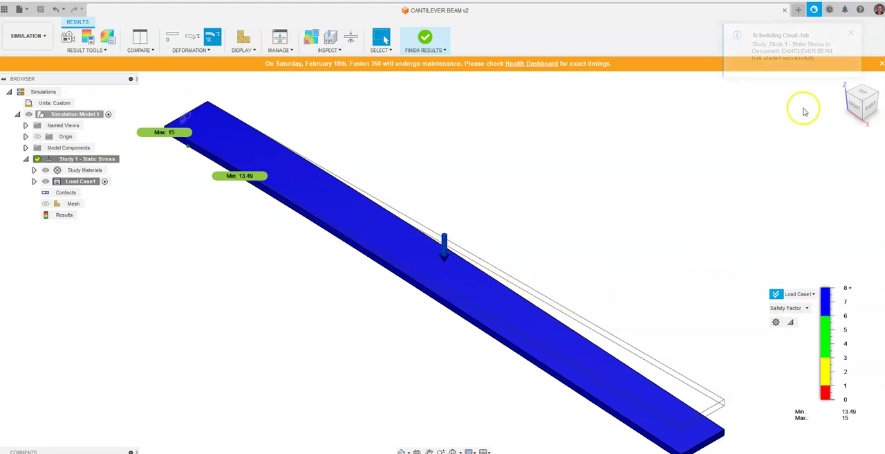
Step: View the beam from the front and plot displacement results in inches
left_click(862, 102)
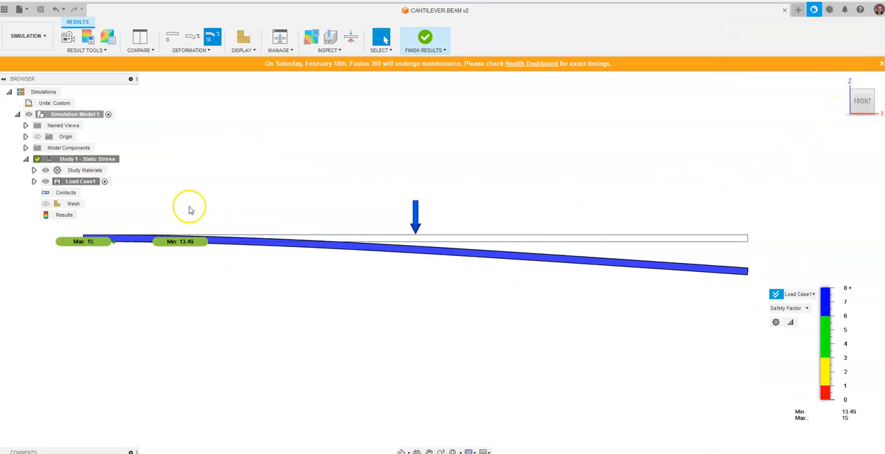
mouse_move(532, 323)
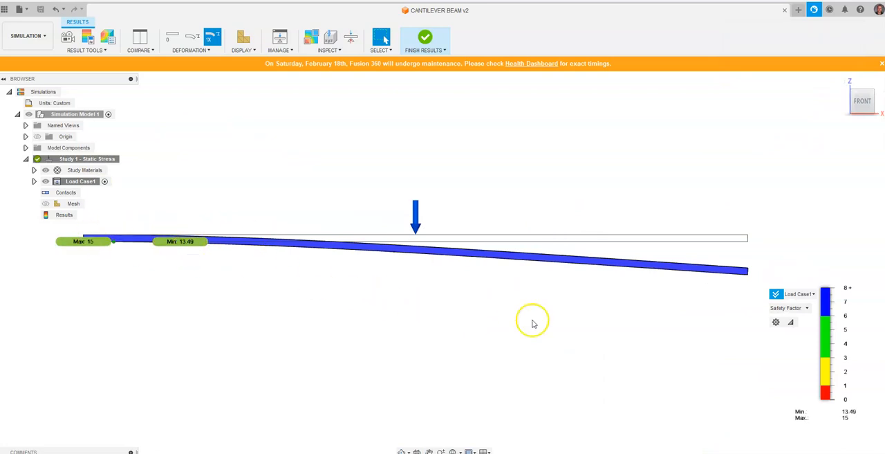
left_click(788, 308)
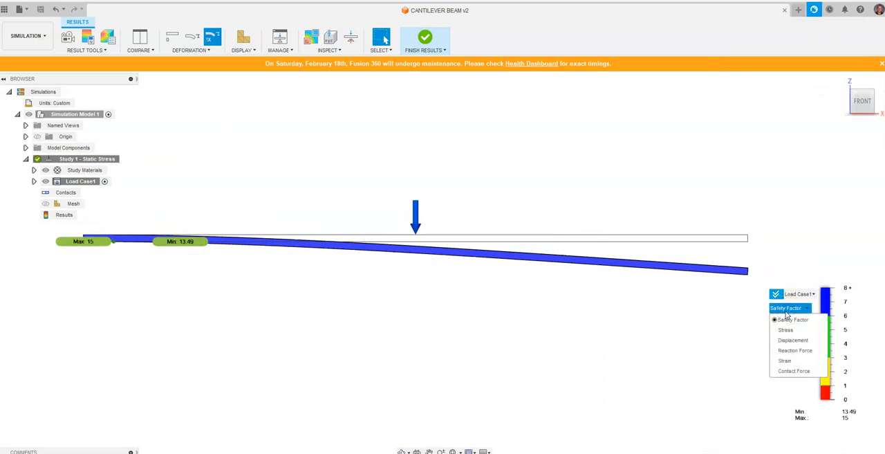
left_click(793, 339)
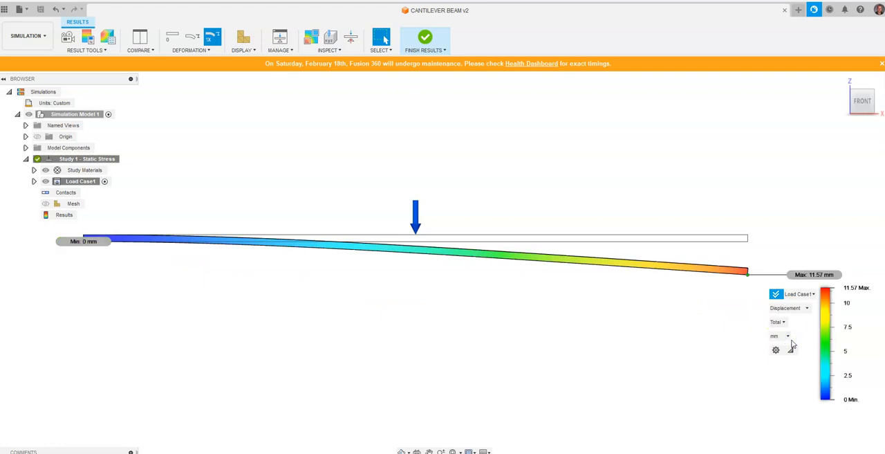
left_click(787, 336)
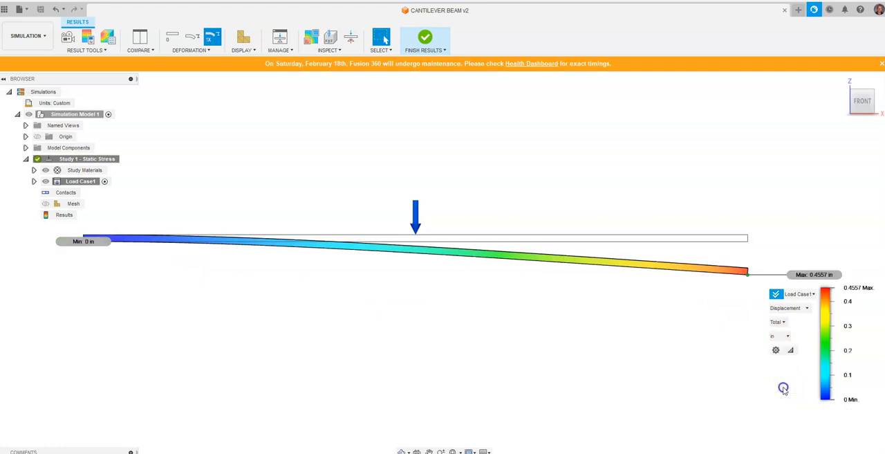
mouse_move(754, 276)
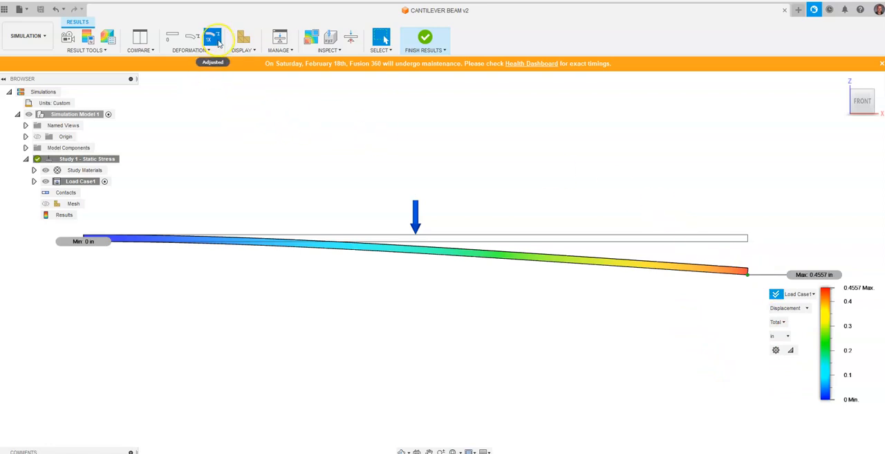
mouse_move(213, 36)
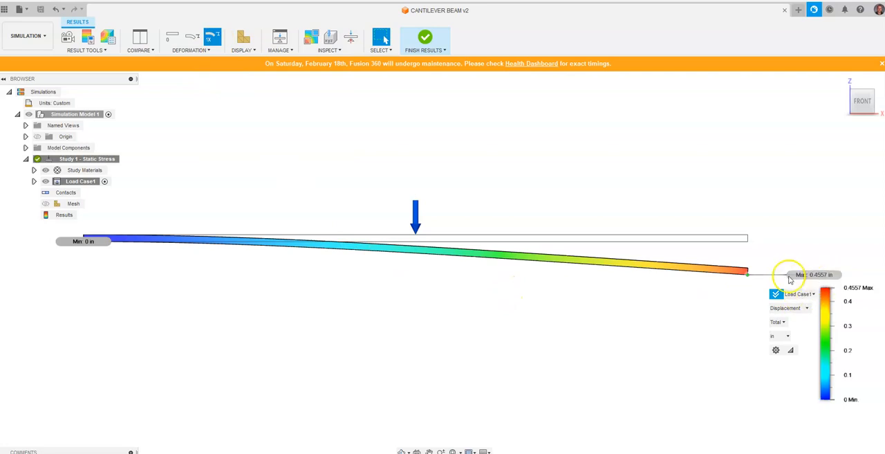
mouse_move(640, 189)
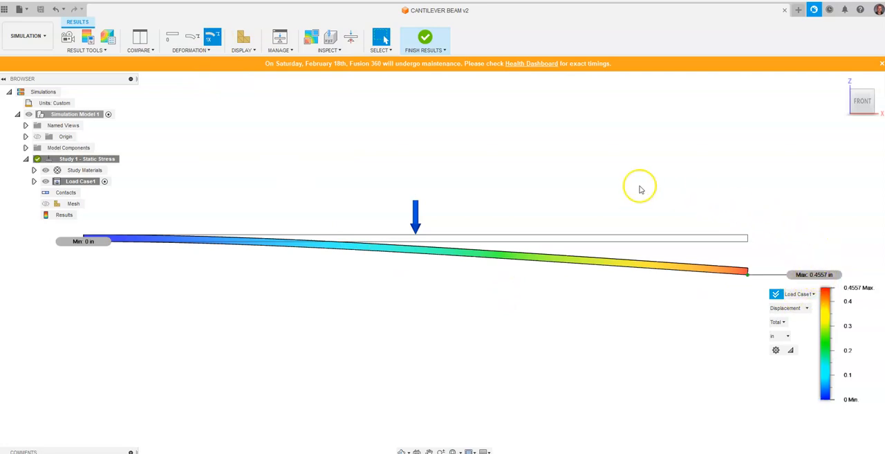
mouse_move(637, 190)
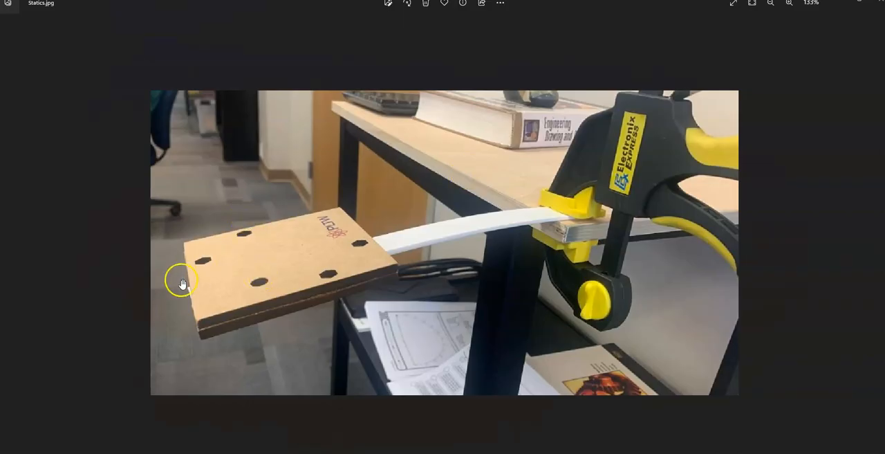
mouse_move(561, 209)
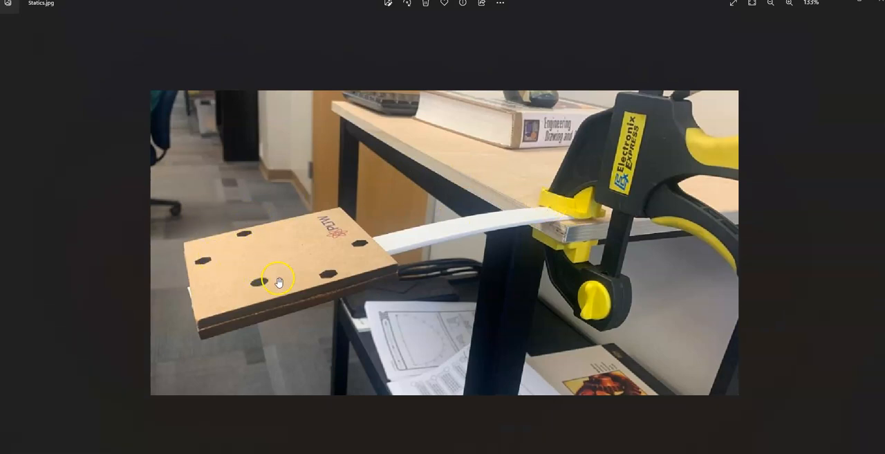
mouse_move(195, 304)
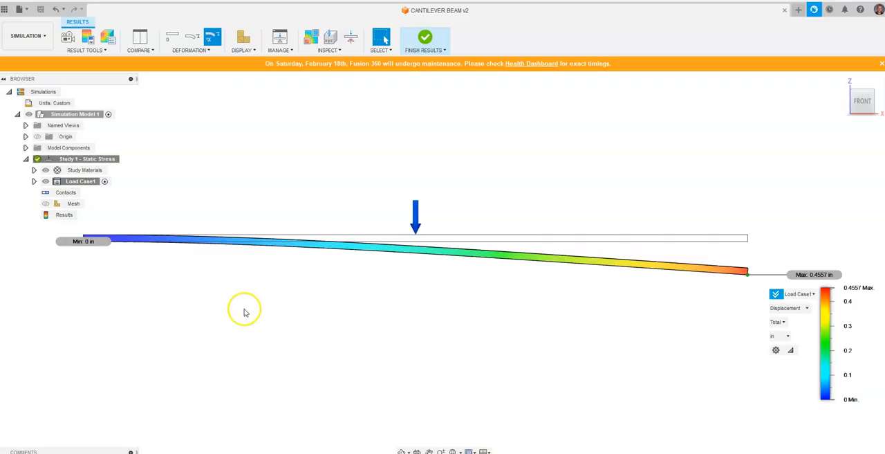
mouse_move(660, 291)
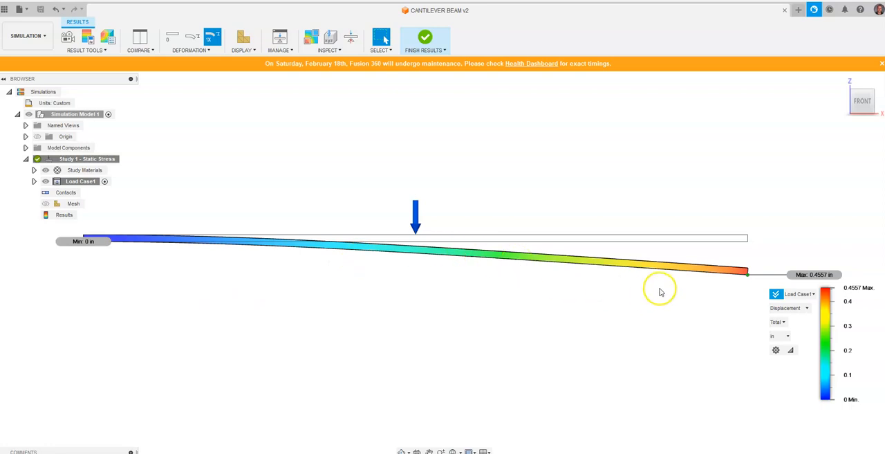
mouse_move(642, 224)
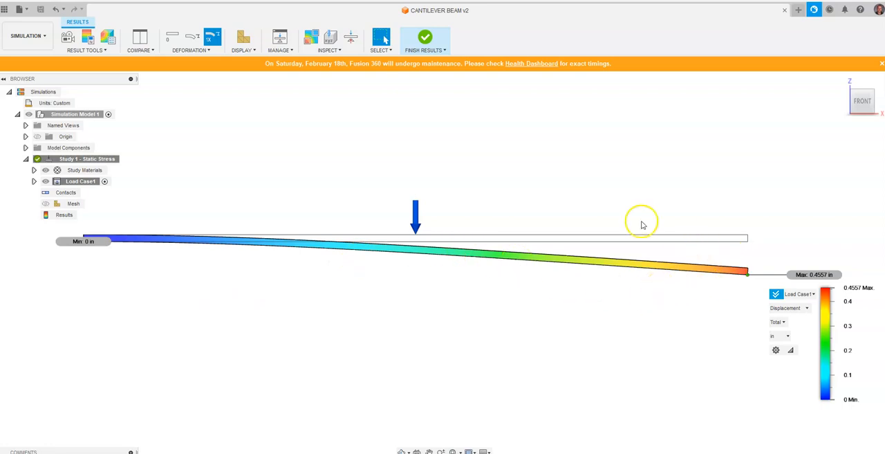
mouse_move(751, 283)
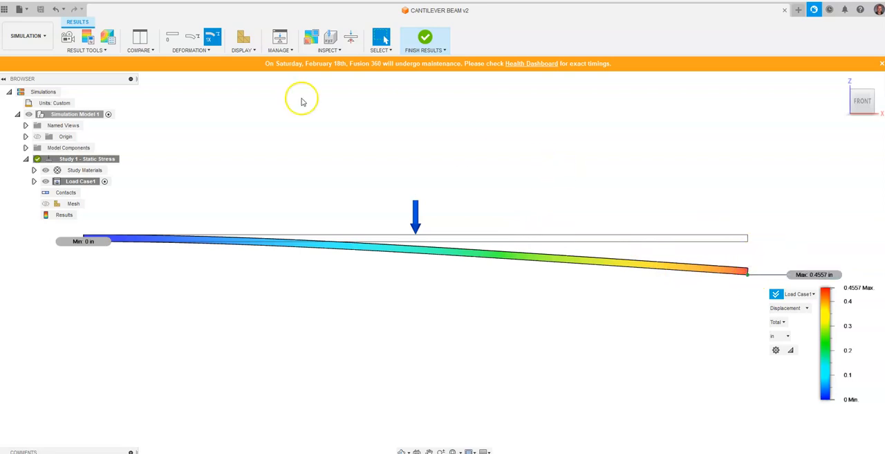
Step: Pick a larger deformation scale and drag the legend threshold slider down and back
left_click(192, 42)
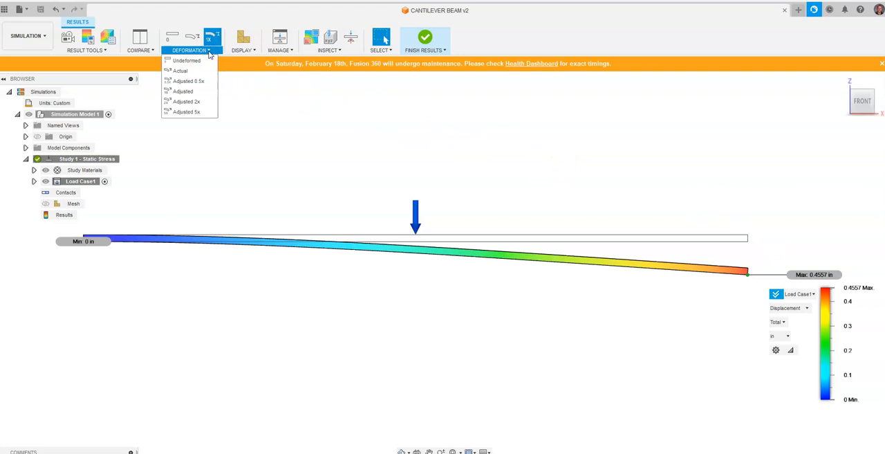
left_click(186, 101)
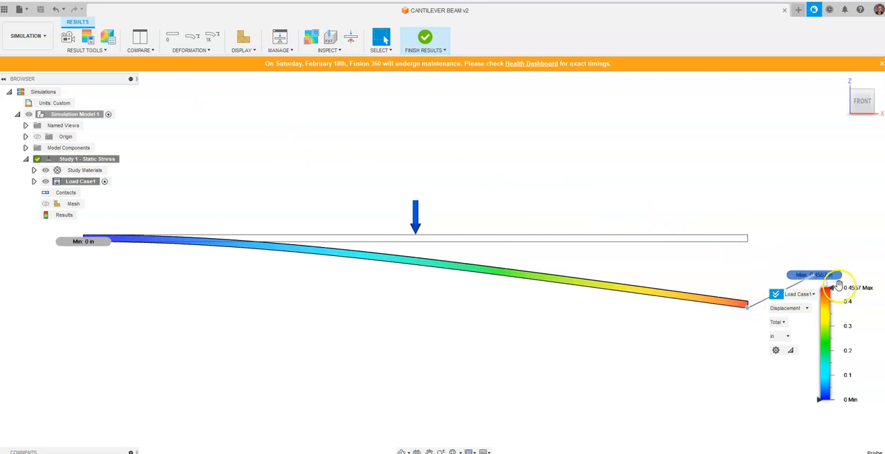
left_click_drag(835, 285, 835, 326)
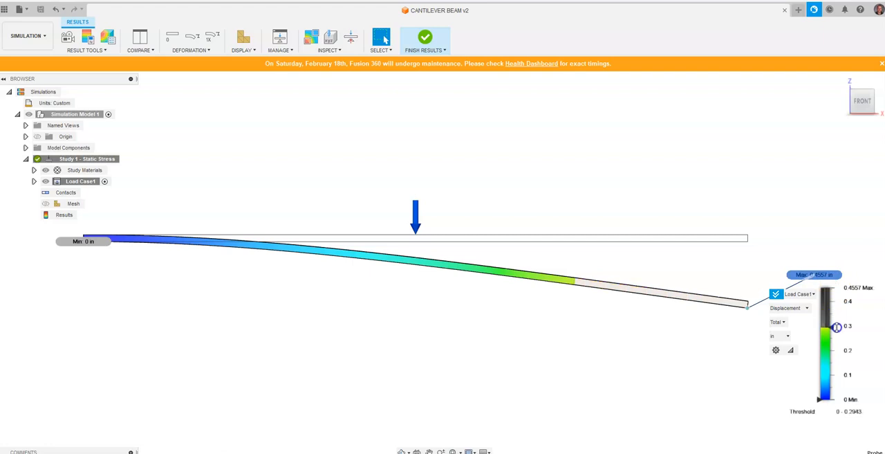
left_click_drag(836, 326, 838, 354)
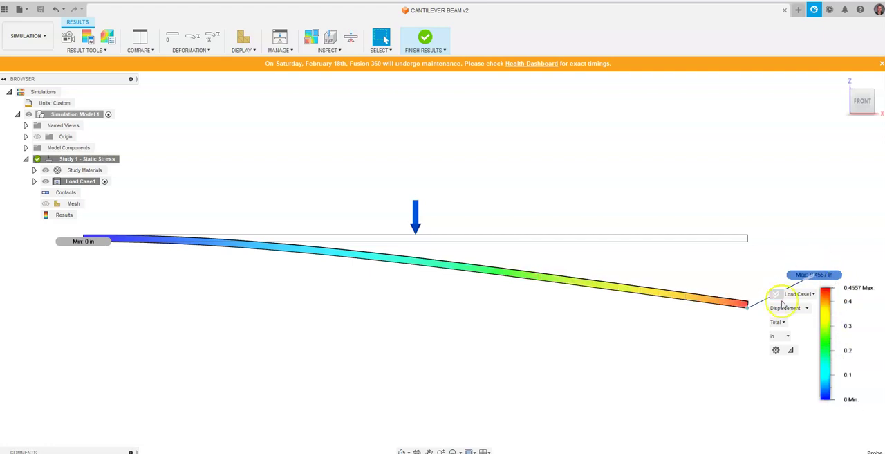
left_click(776, 293)
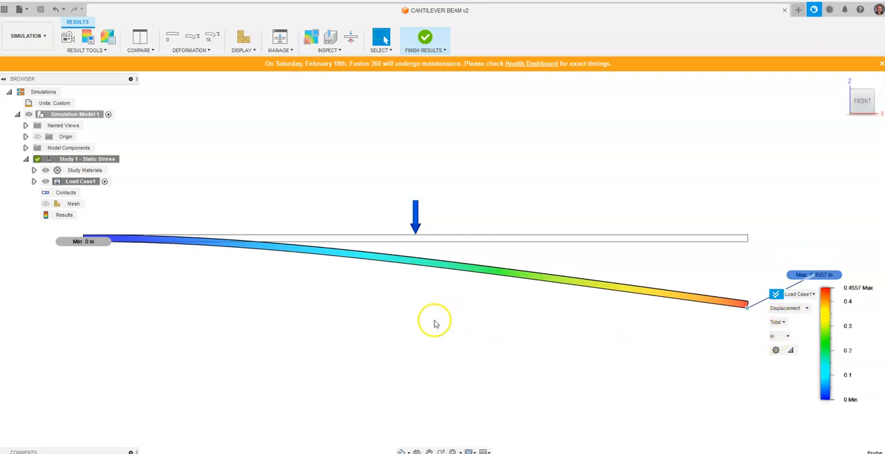
mouse_move(840, 82)
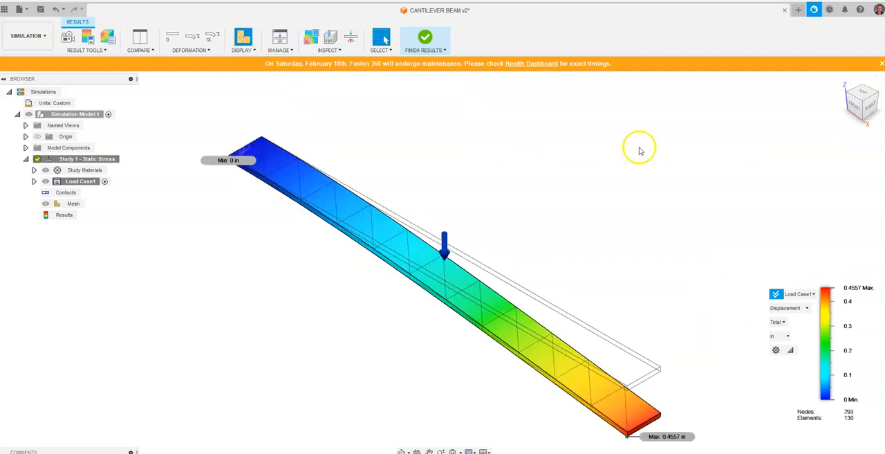
mouse_move(298, 211)
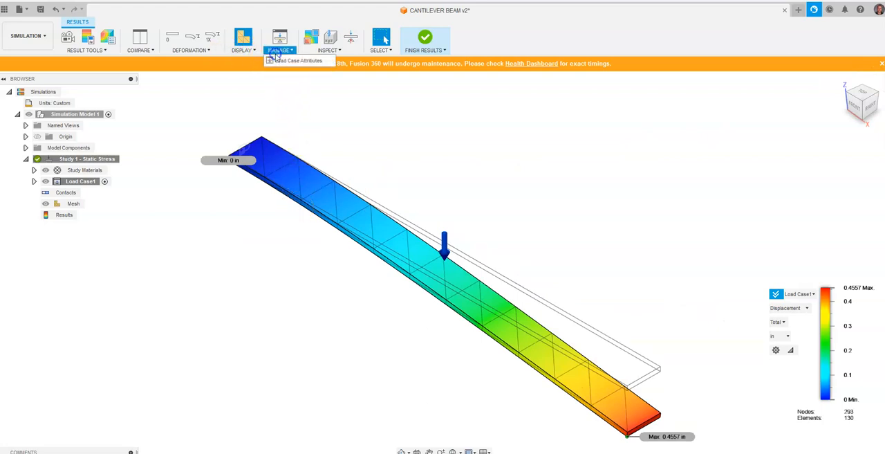
mouse_move(297, 60)
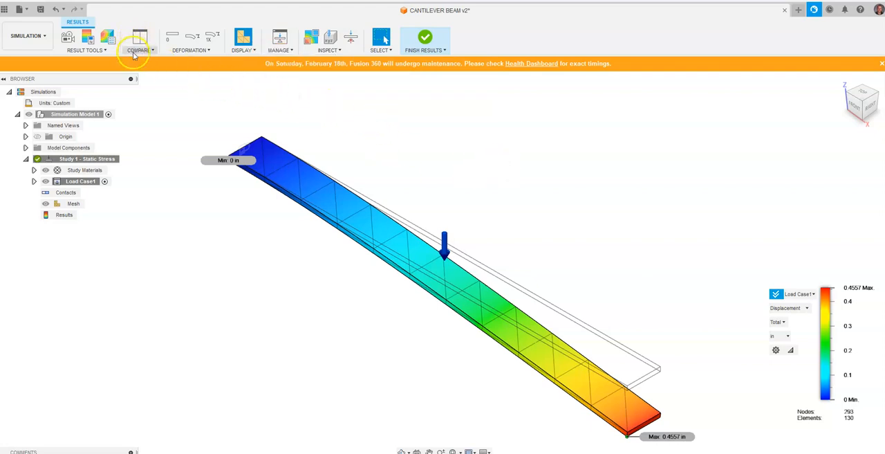
Step: Show deformation at true scale, view the beam from the front, and open Result Tools
left_click(138, 39)
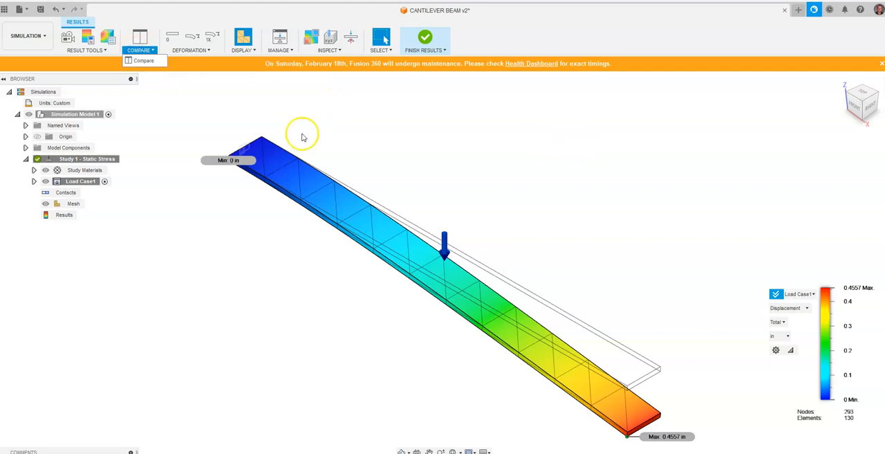
mouse_move(192, 38)
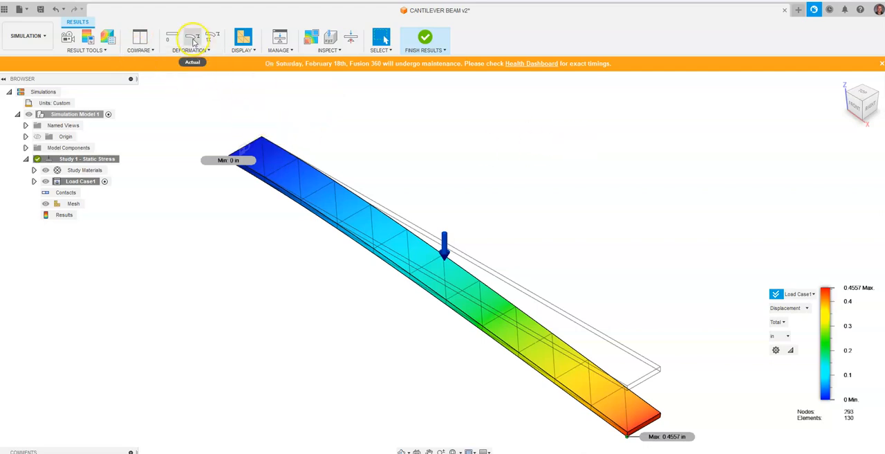
left_click(193, 38)
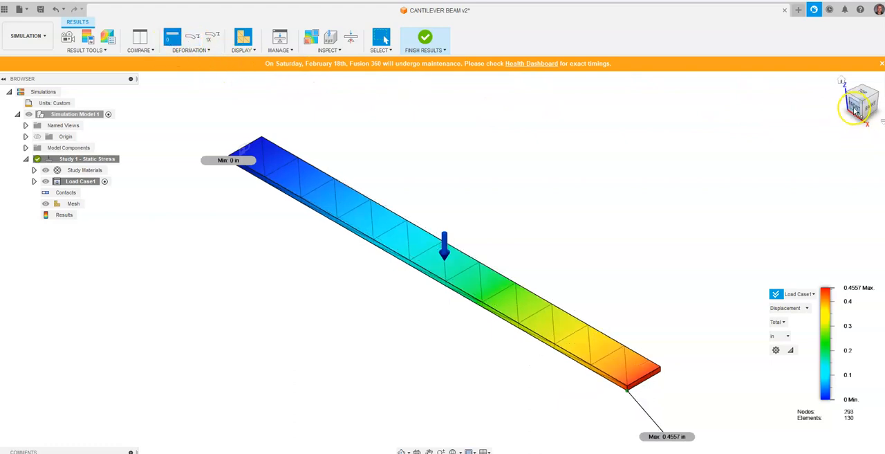
left_click(861, 103)
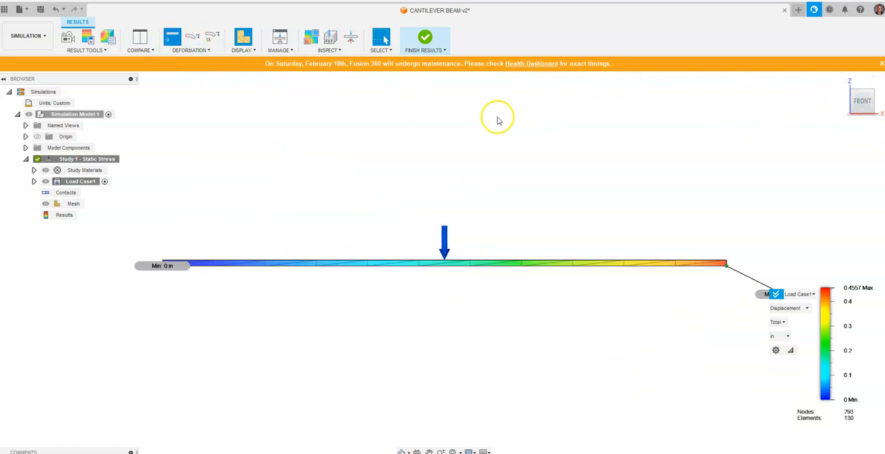
left_click(86, 40)
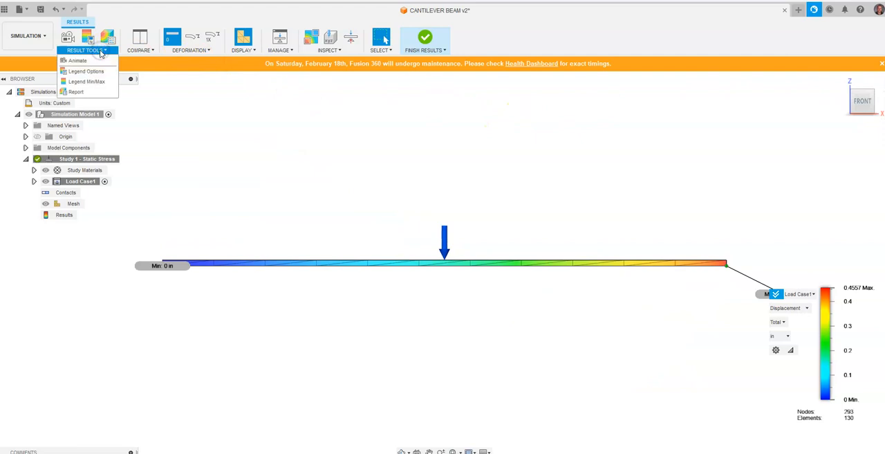
Step: Generate a study report titled 'video' and save it to the Desktop as an HTML page
left_click(76, 91)
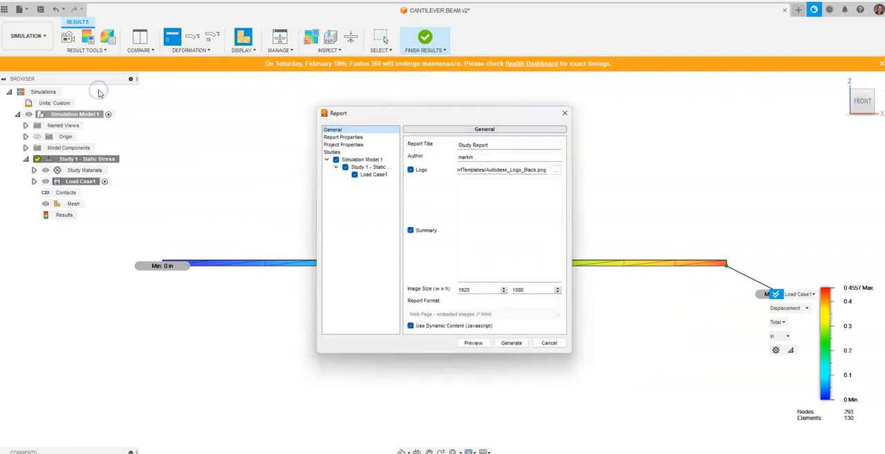
mouse_move(688, 322)
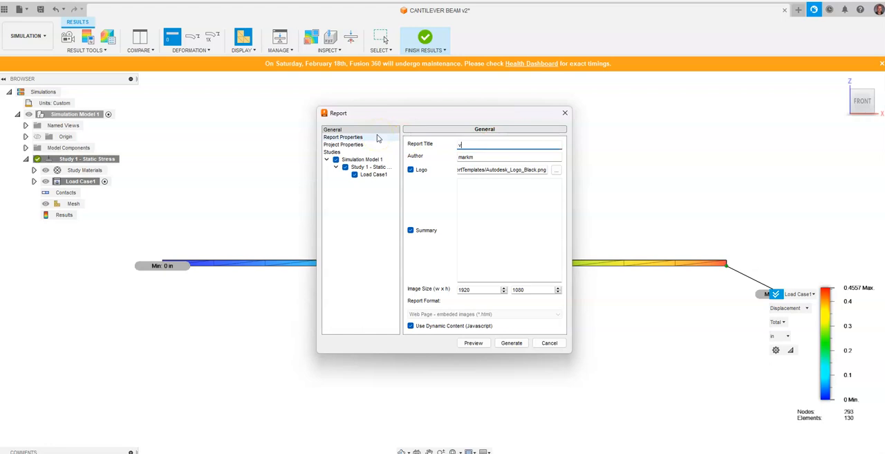
type("ideo")
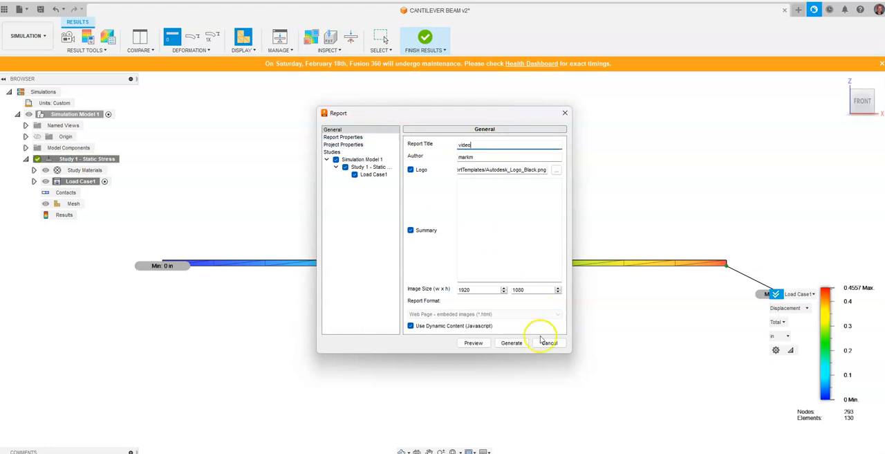
left_click(512, 342)
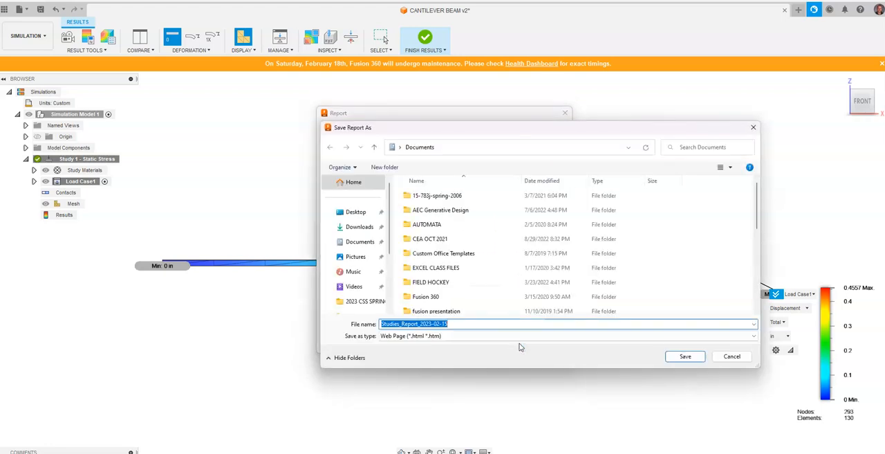
left_click(356, 211)
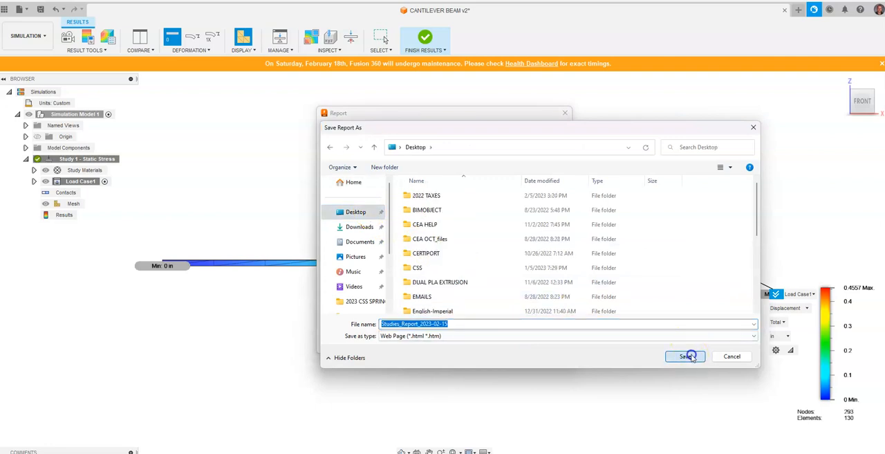
left_click(683, 356)
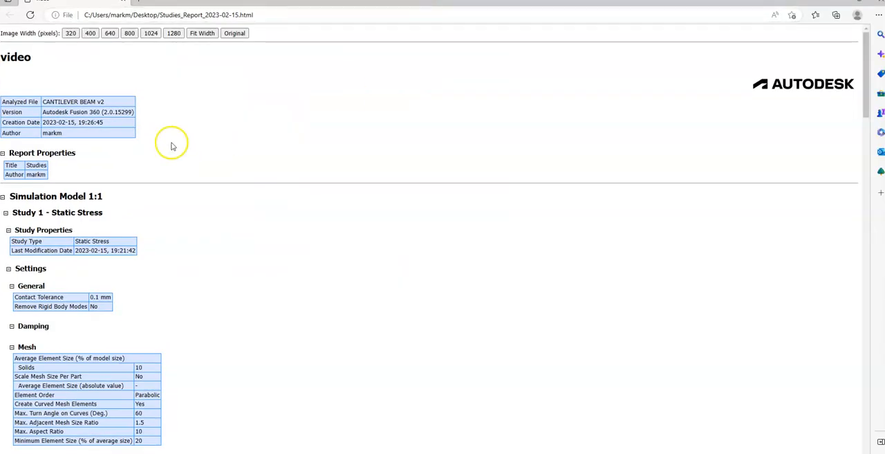
Step: Scroll through the HTML report in Edge, reviewing mesh, materials, loads and result summaries
scroll("down", 3)
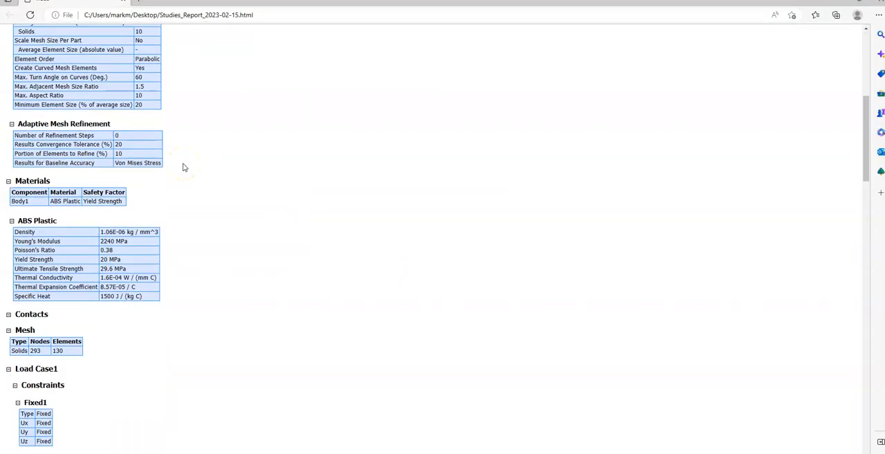
scroll("down", 3)
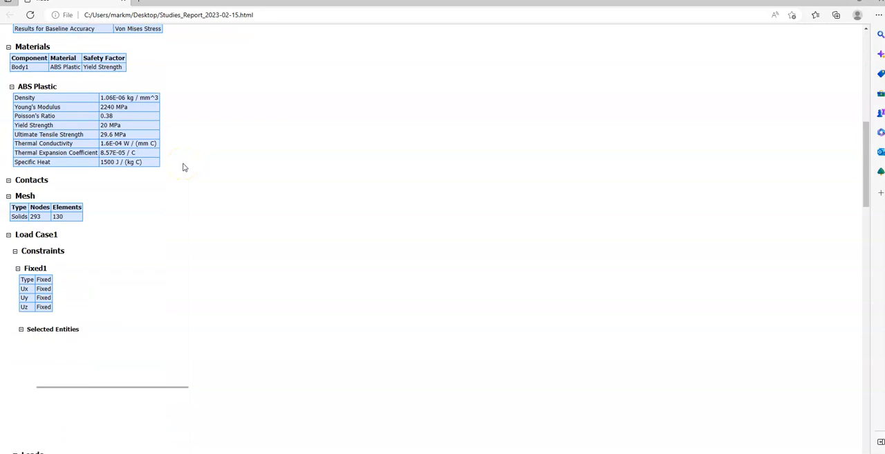
scroll("down", 3)
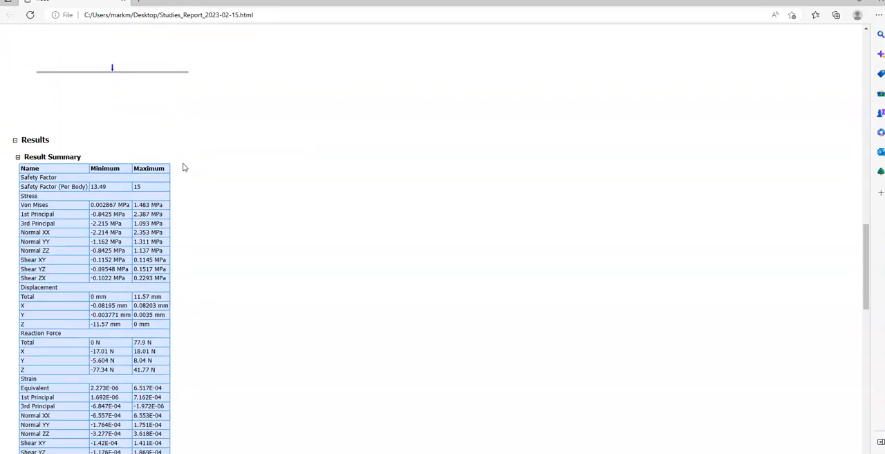
scroll("down", 3)
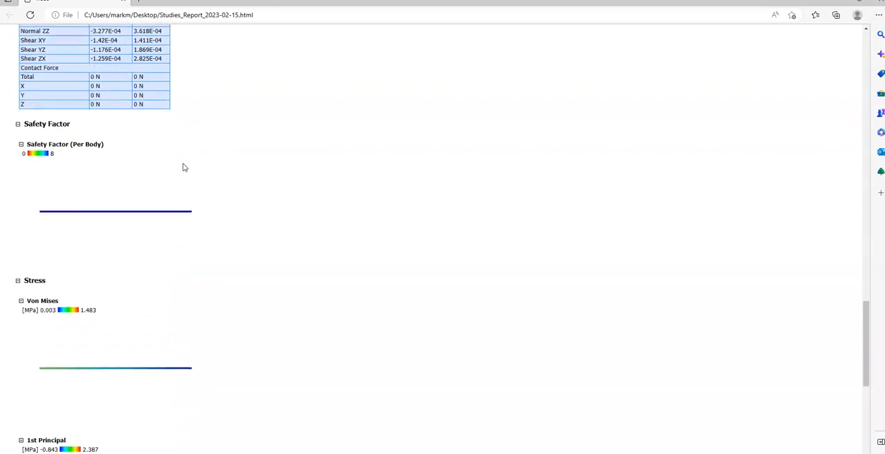
scroll("down", 3)
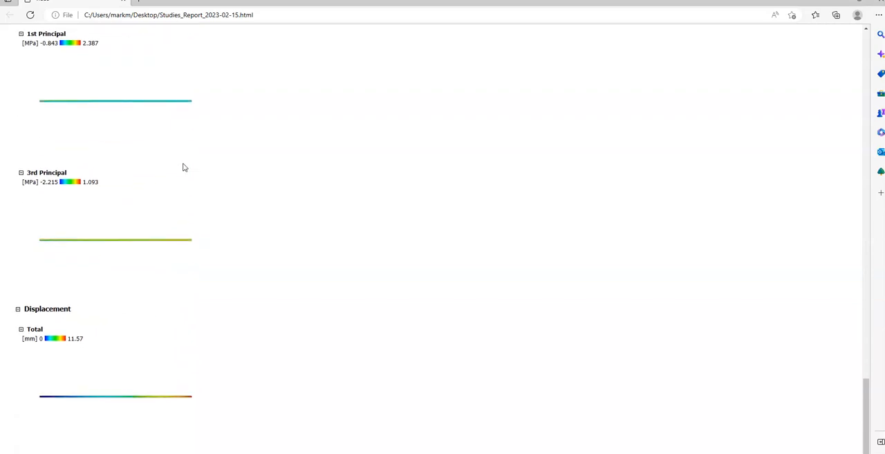
scroll("up", 3)
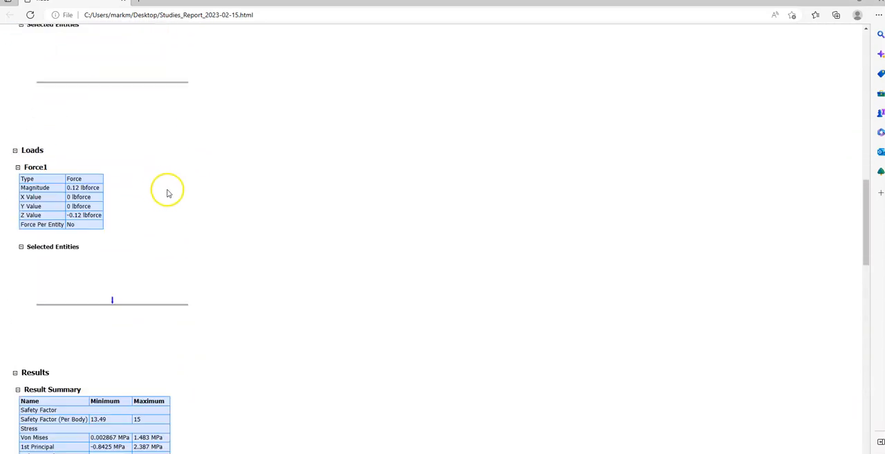
scroll("down", 3)
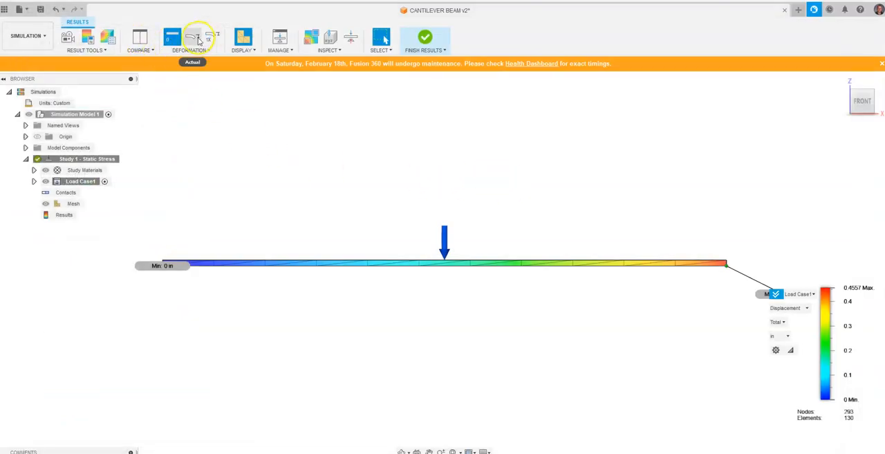
Step: Show the beam's deformed shape over its undeformed outline and briefly check the workspace list
left_click(87, 40)
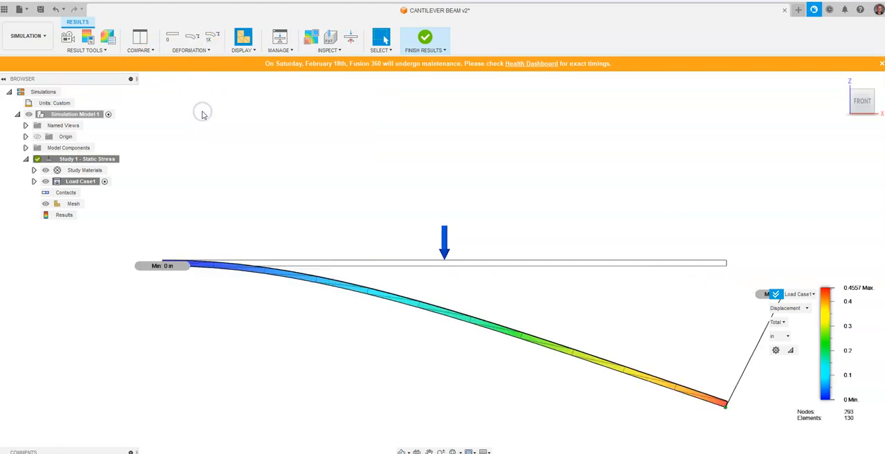
mouse_move(301, 153)
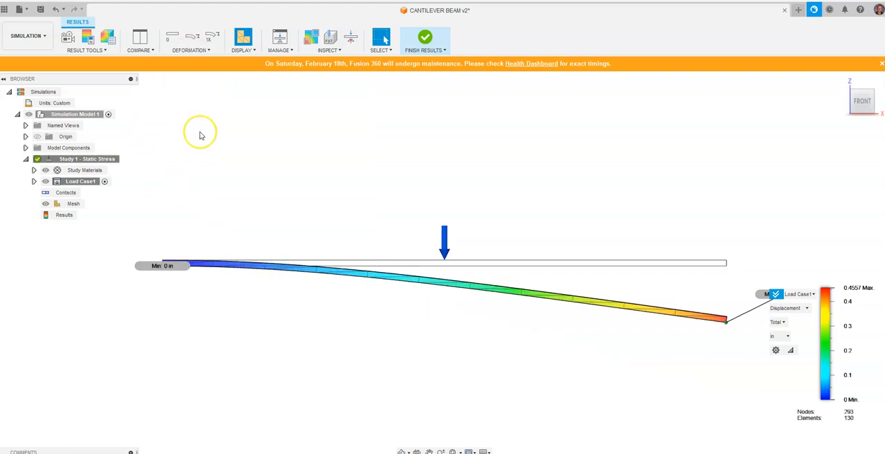
mouse_move(166, 182)
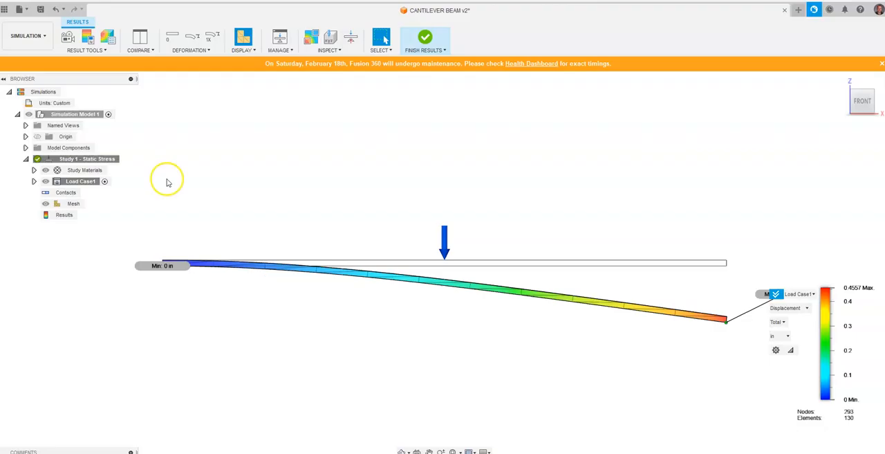
mouse_move(216, 166)
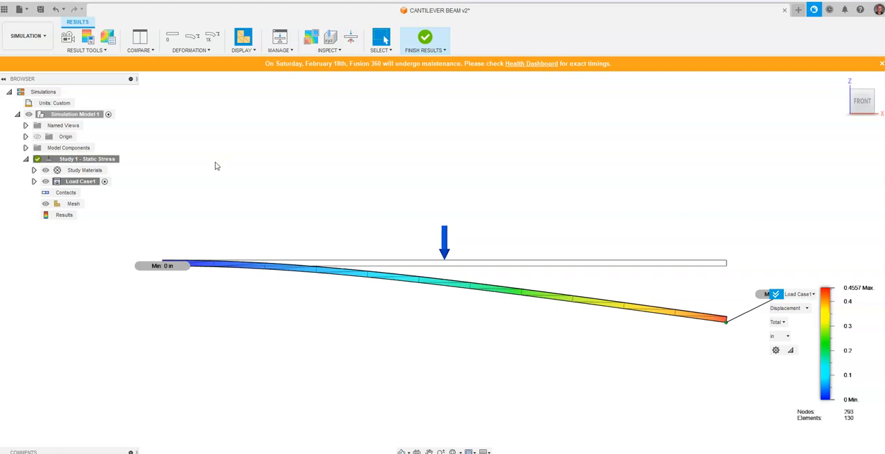
mouse_move(26, 35)
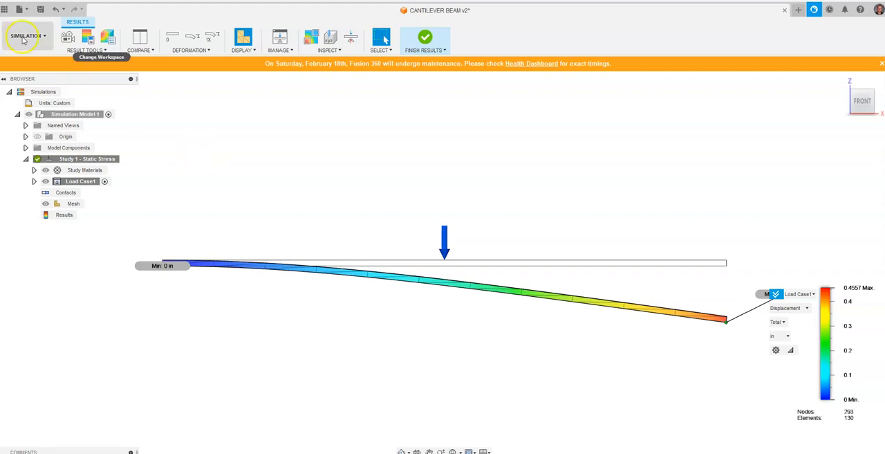
left_click(28, 36)
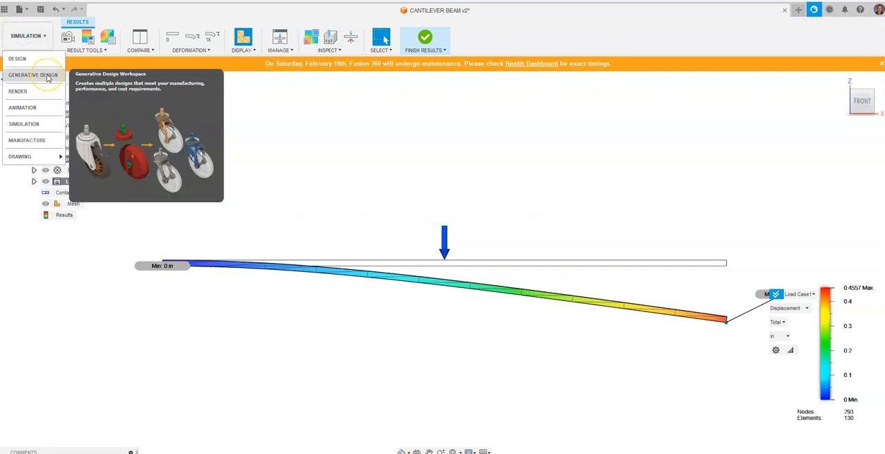
mouse_move(22, 107)
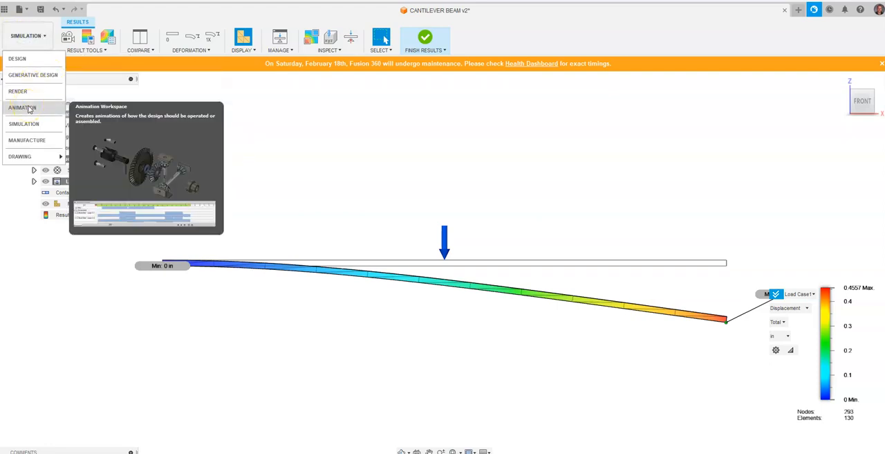
mouse_move(18, 91)
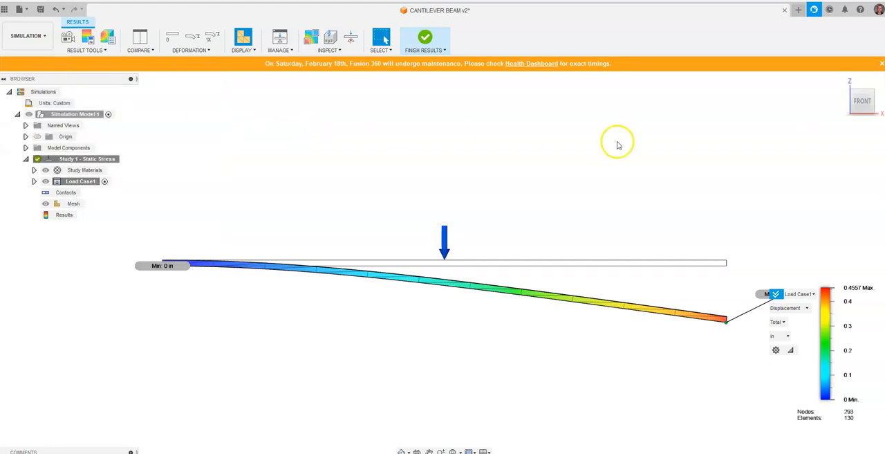
left_click_drag(619, 144, 577, 132)
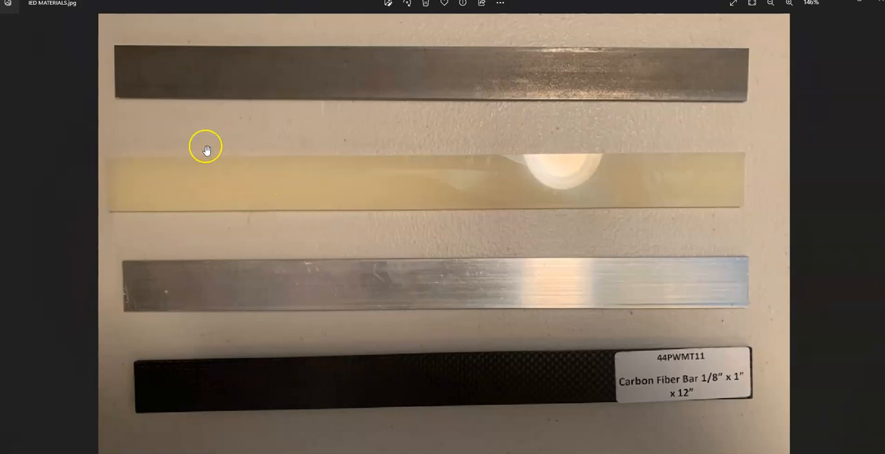
mouse_move(206, 169)
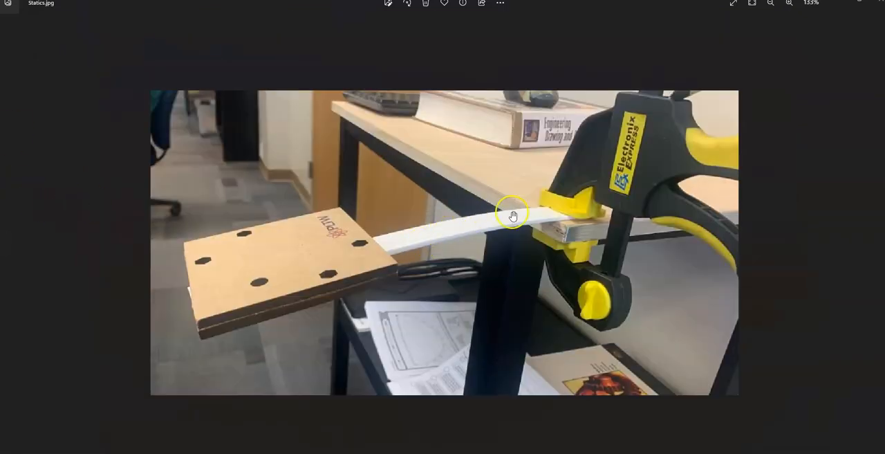
mouse_move(448, 223)
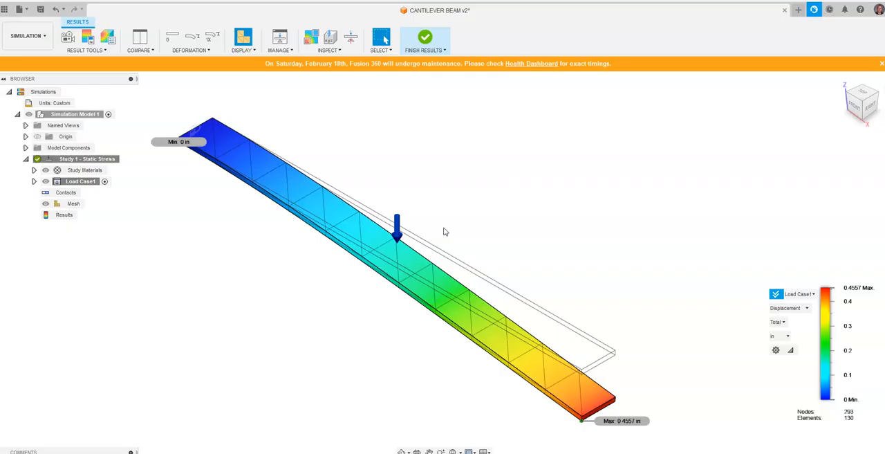
Step: View the beam from the front, apply a smaller Adjusted deformation scale, and orbit to an angled view
left_click(862, 102)
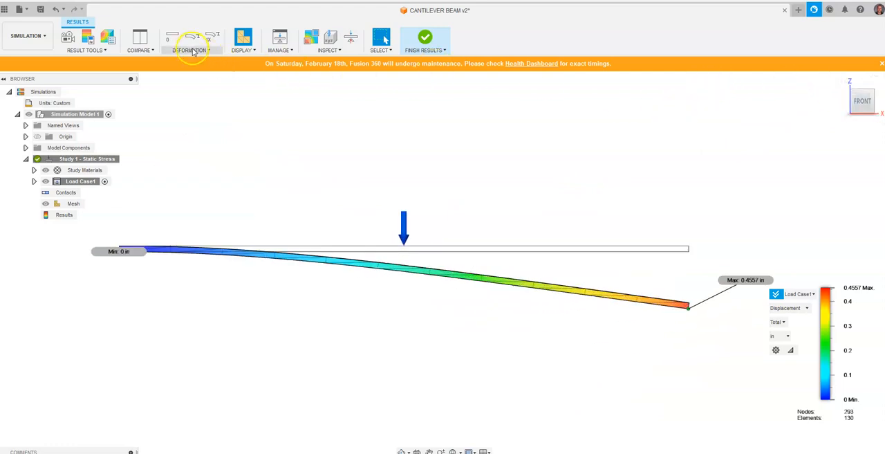
left_click(191, 50)
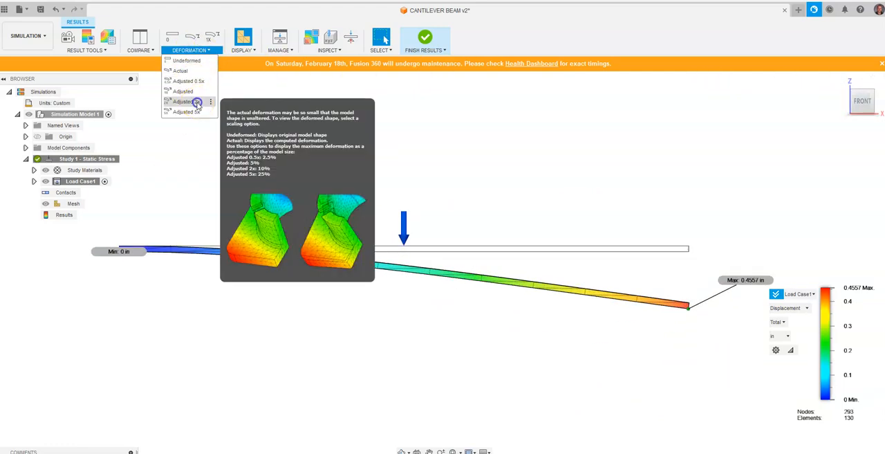
mouse_move(180, 71)
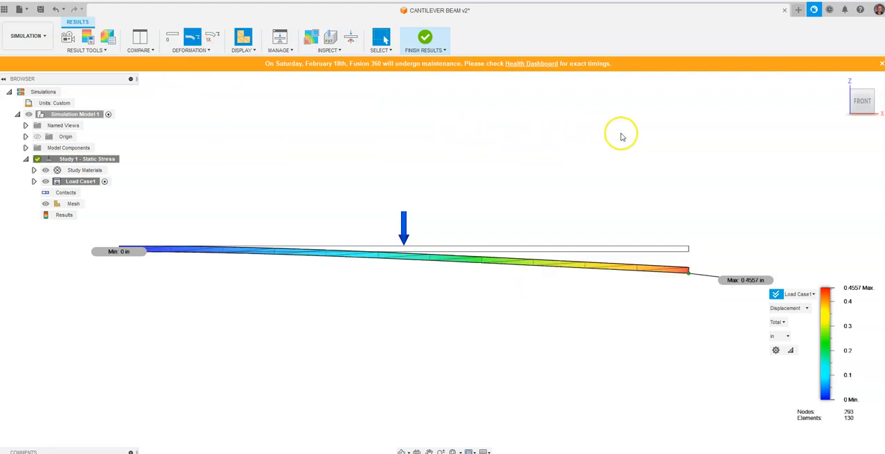
left_click_drag(620, 134, 756, 97)
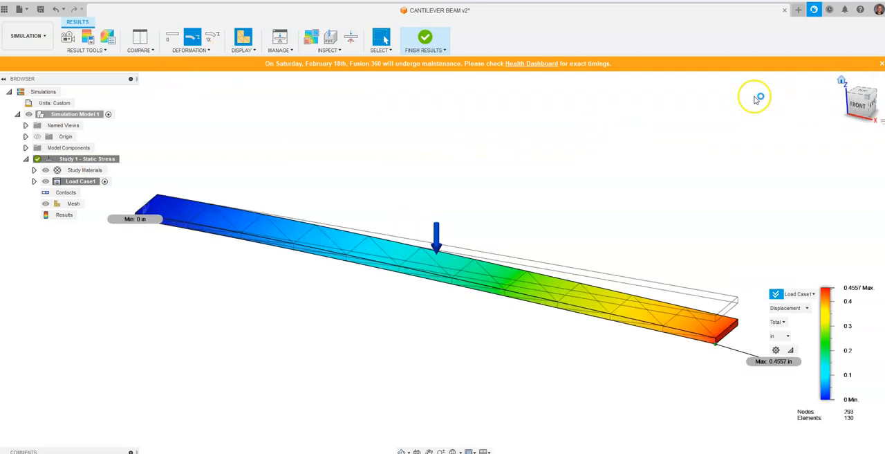